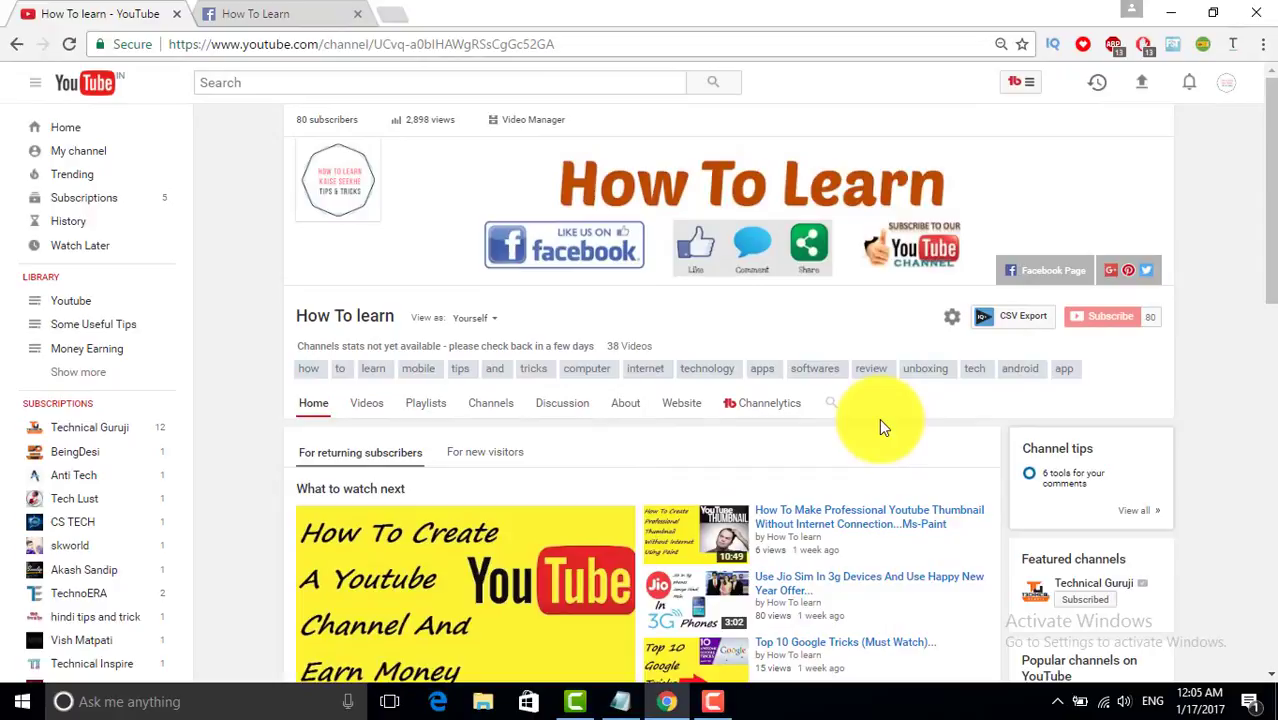
mouse_move(810, 204)
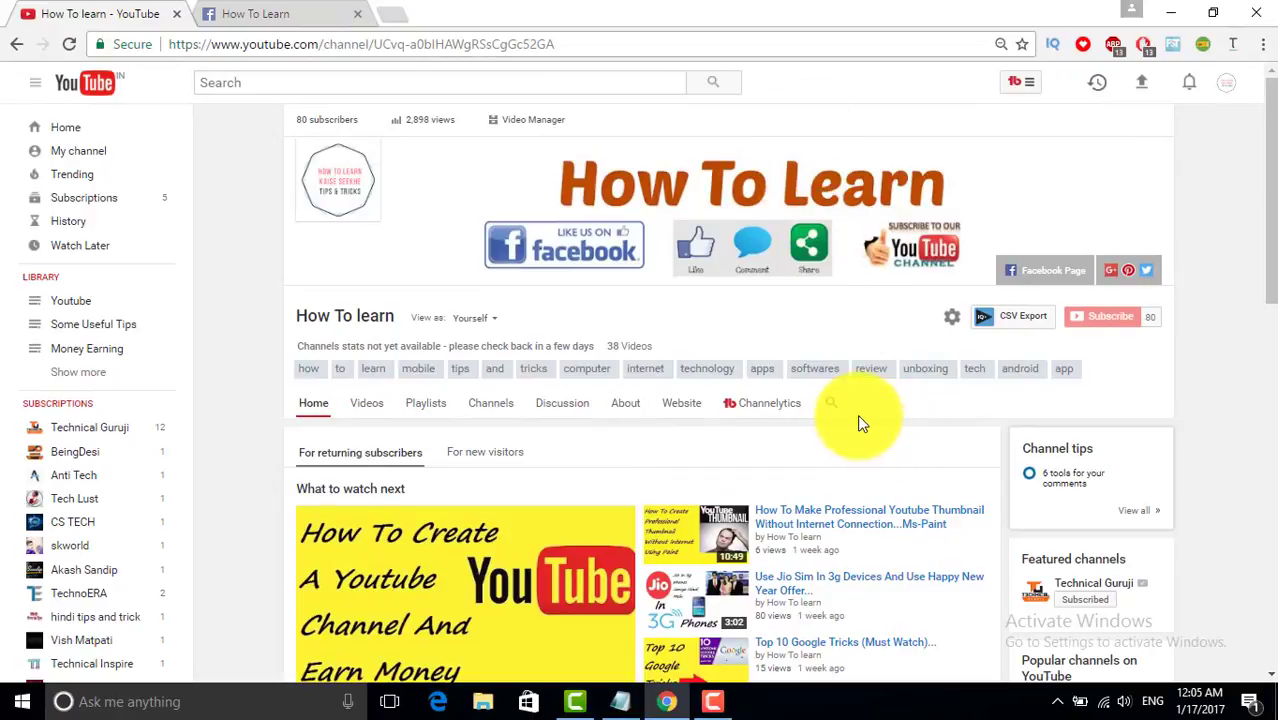
mouse_move(864, 436)
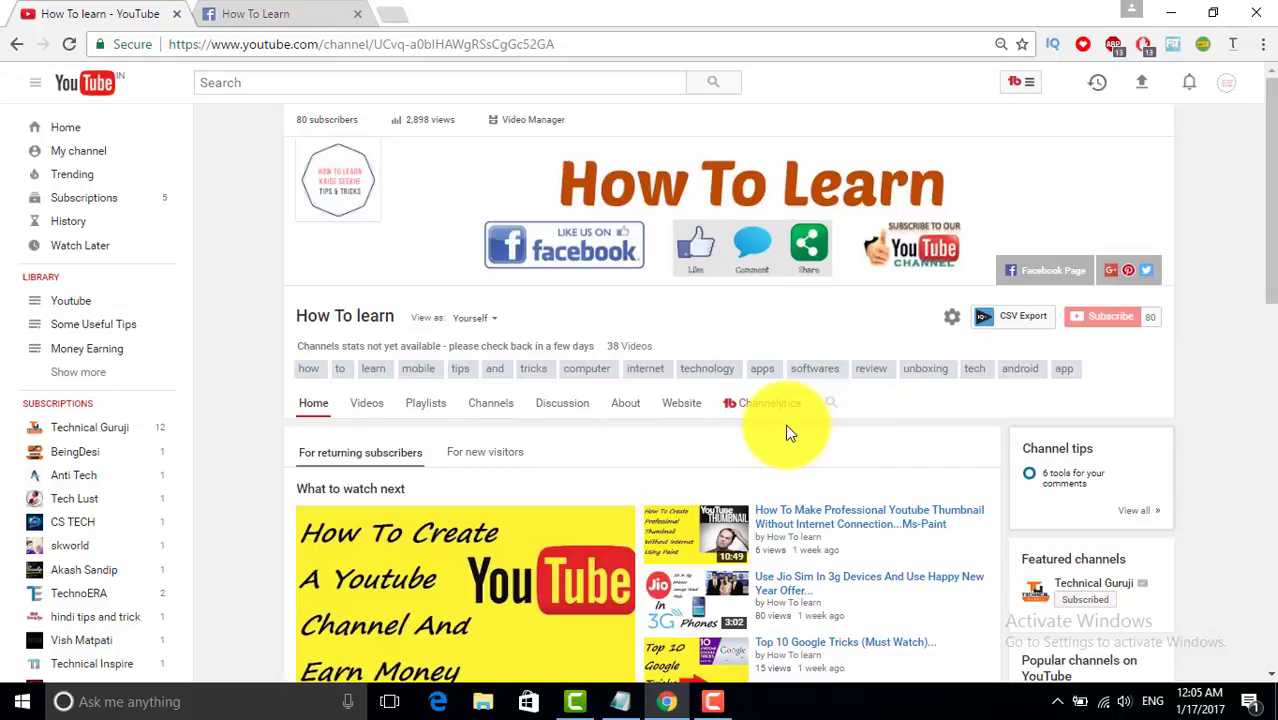
mouse_move(756, 432)
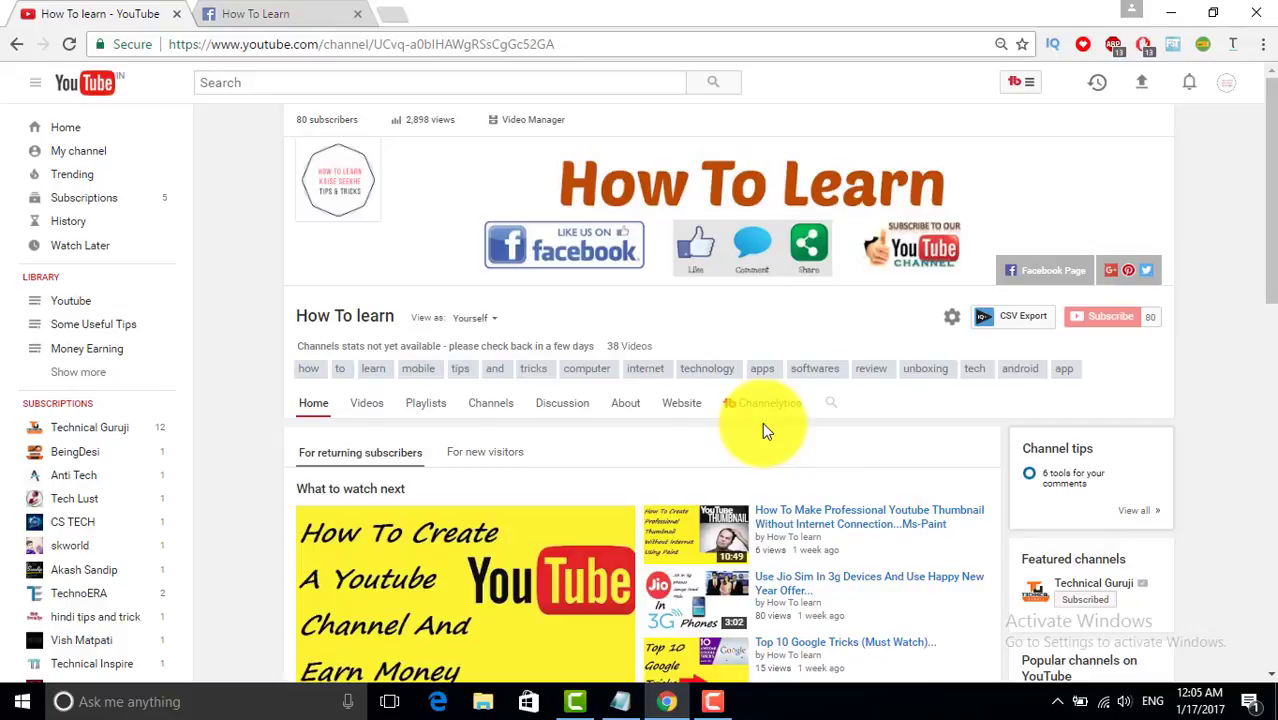
mouse_move(776, 432)
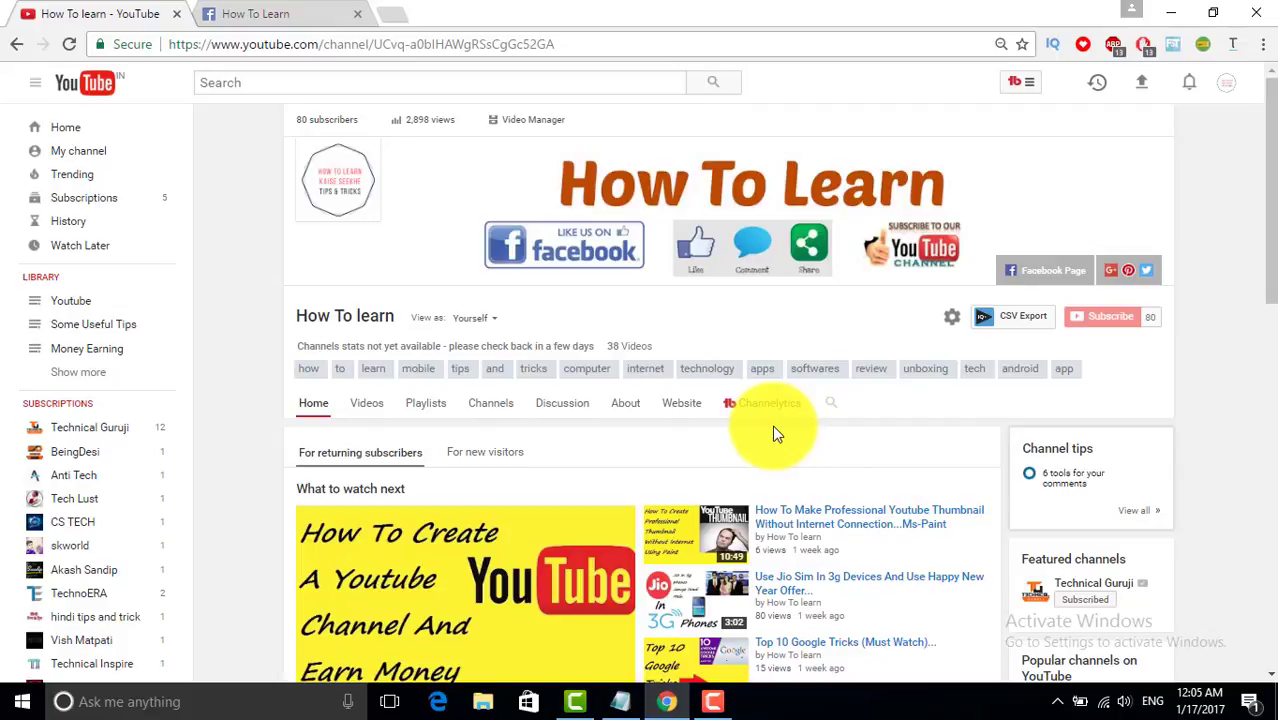
mouse_move(850, 206)
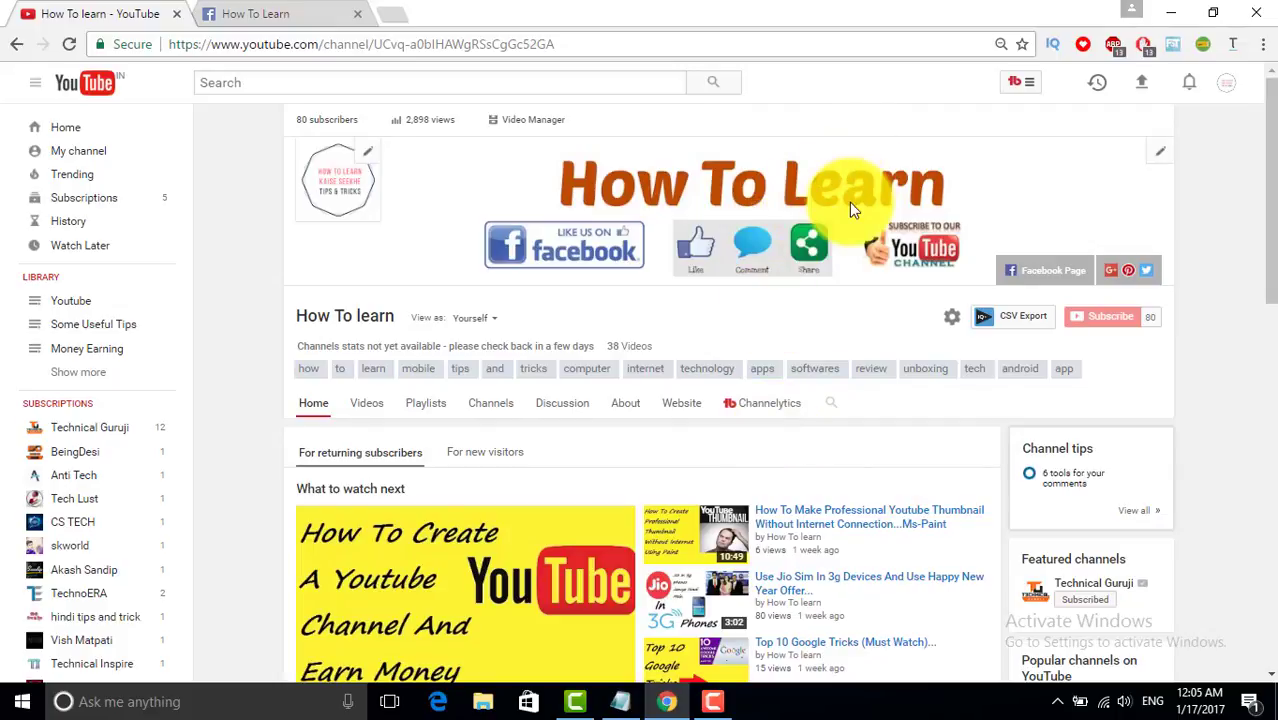
mouse_move(1110, 316)
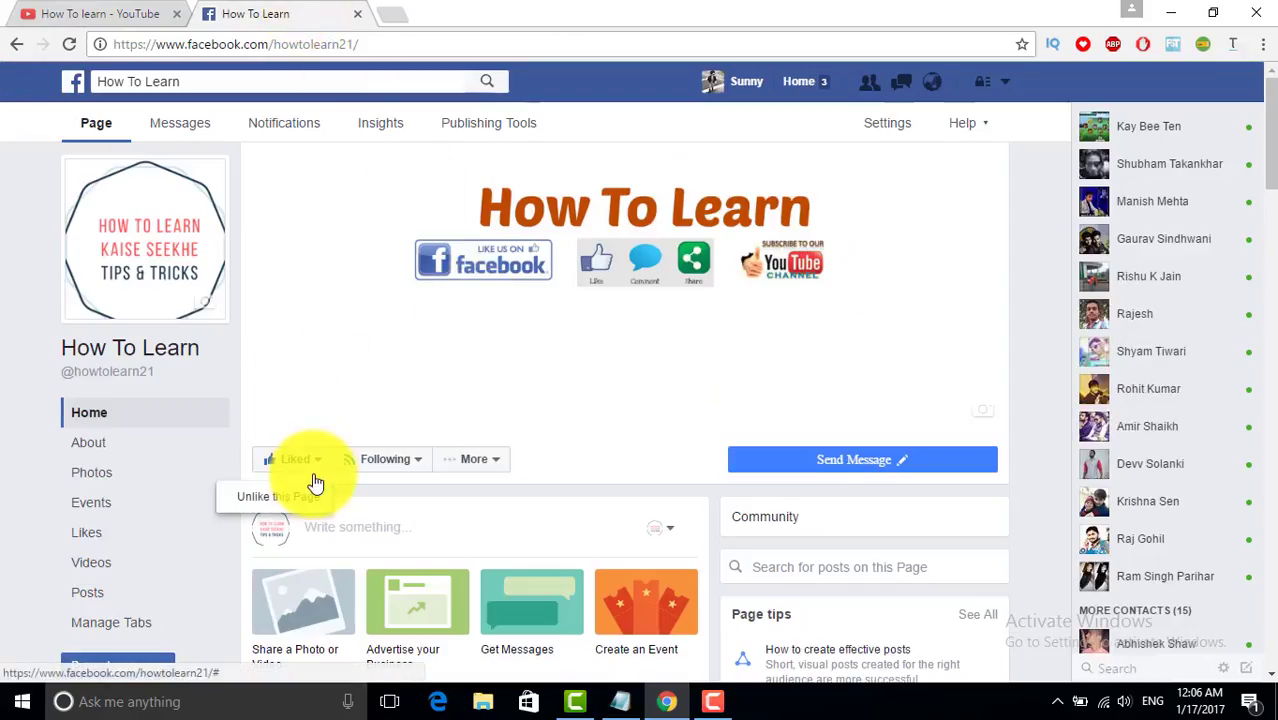
Reach the All Control Panel Items list via the network tray icon and Network and Sharing Center
click(384, 458)
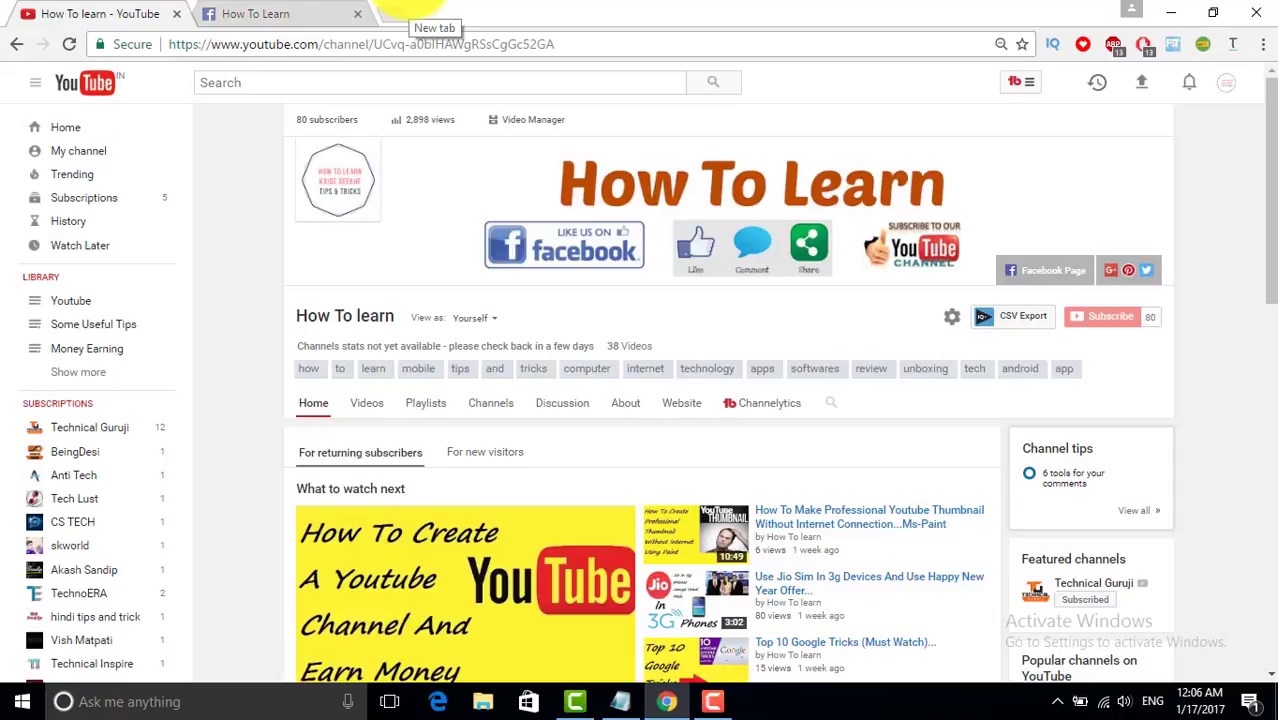
mouse_move(858, 404)
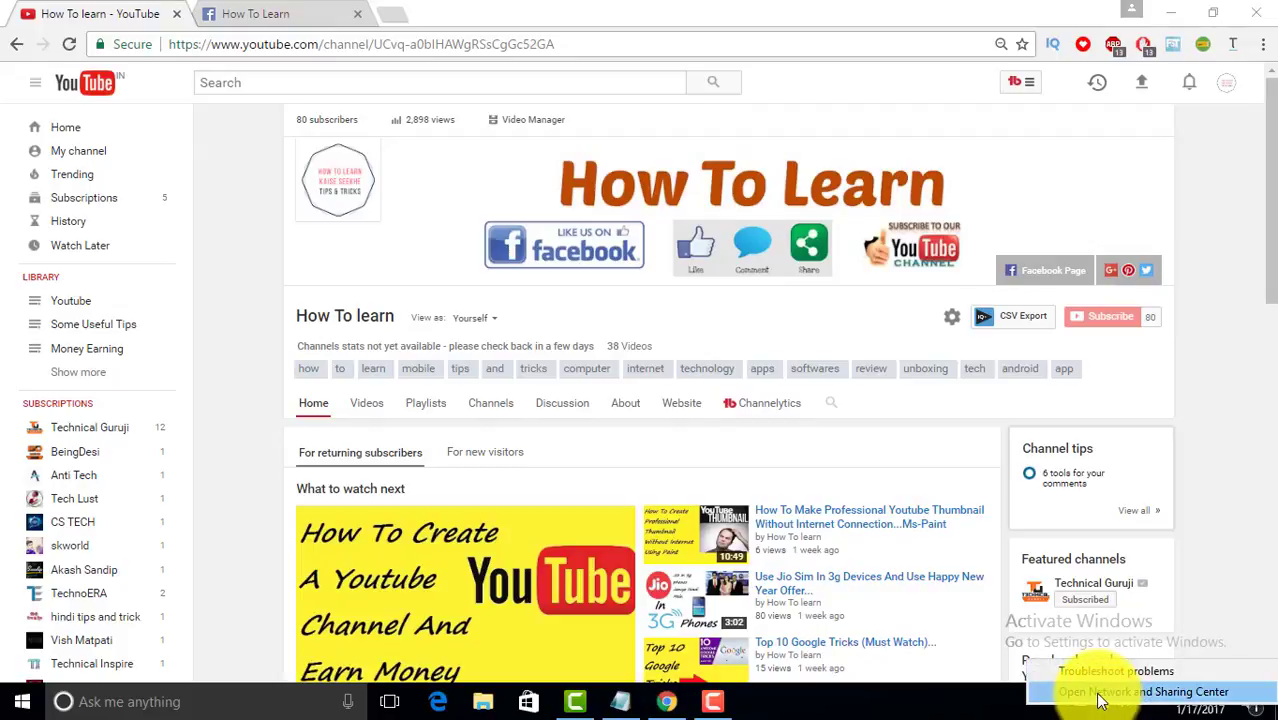
click(1142, 692)
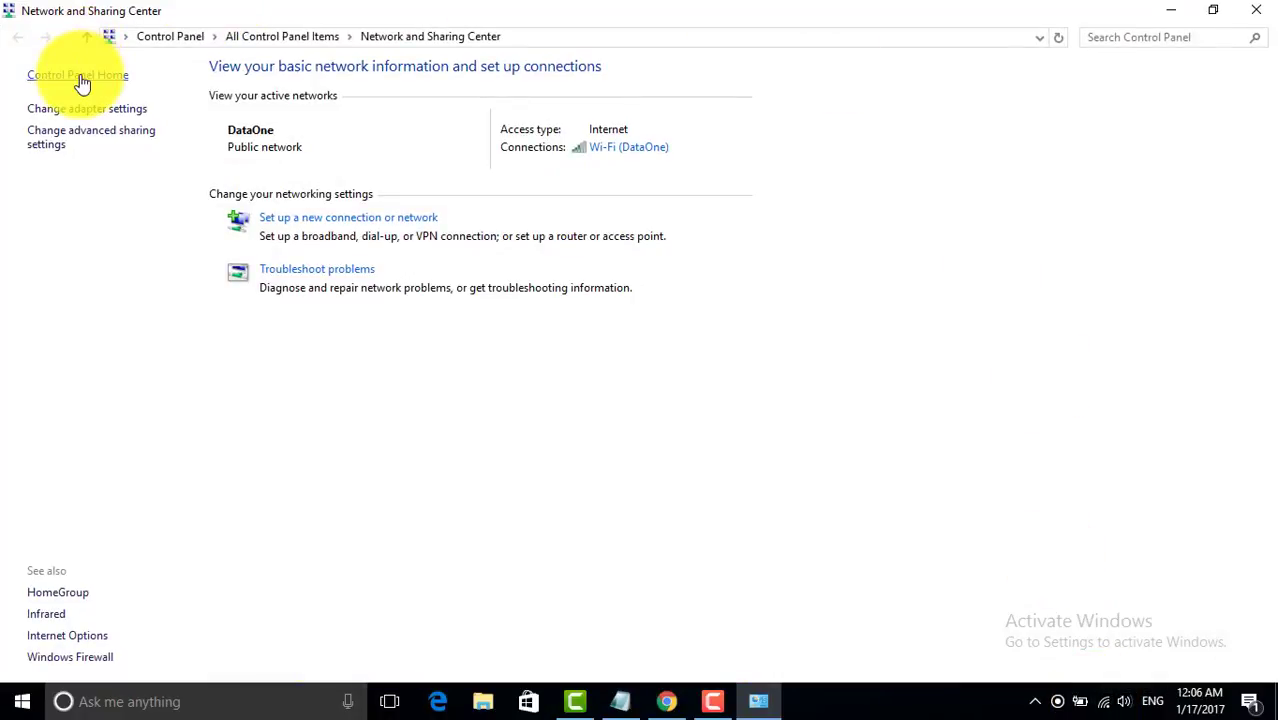
click(76, 76)
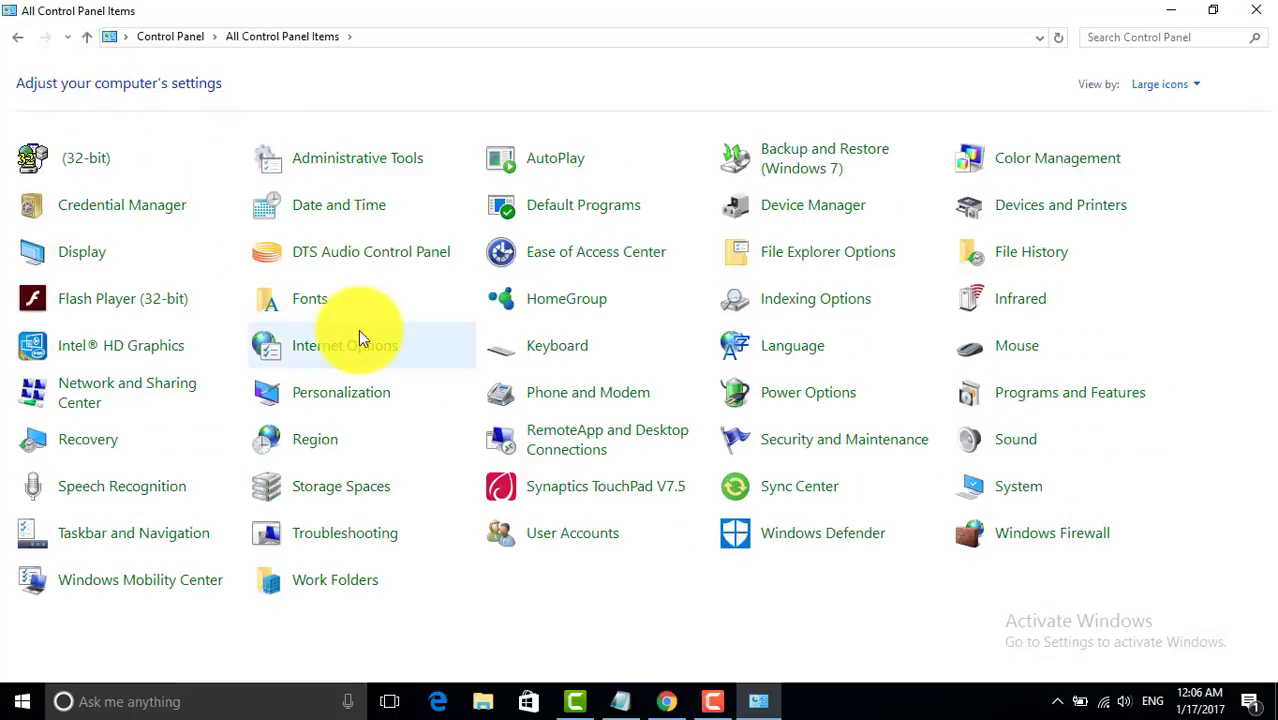
mouse_move(96, 392)
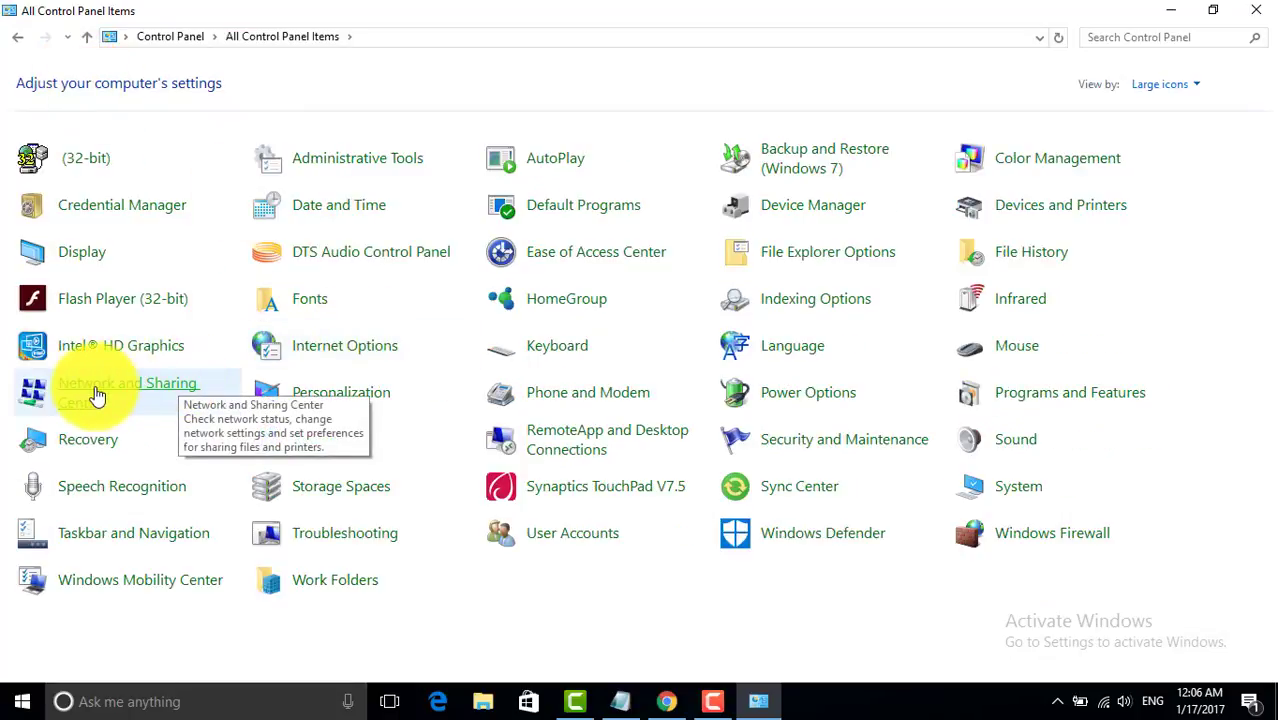
Show the Wi-Fi Status window for the DataOne connection from Network and Sharing Center
click(128, 390)
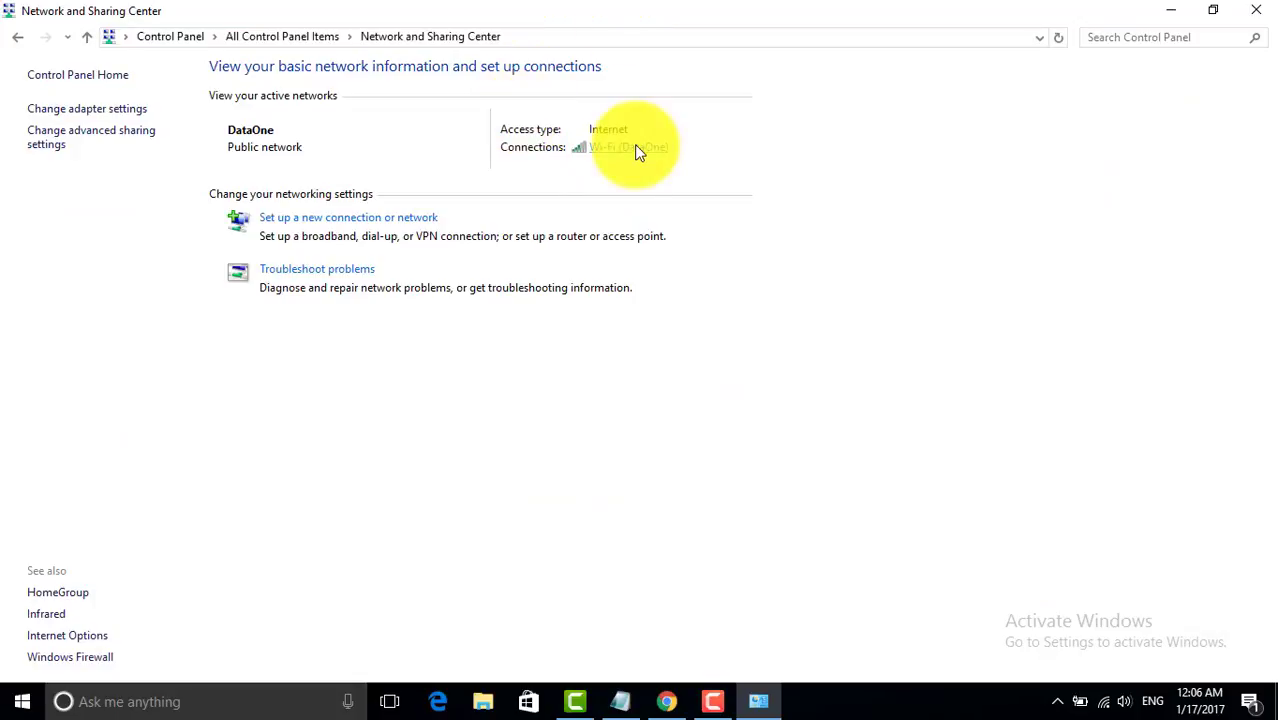
mouse_move(520, 152)
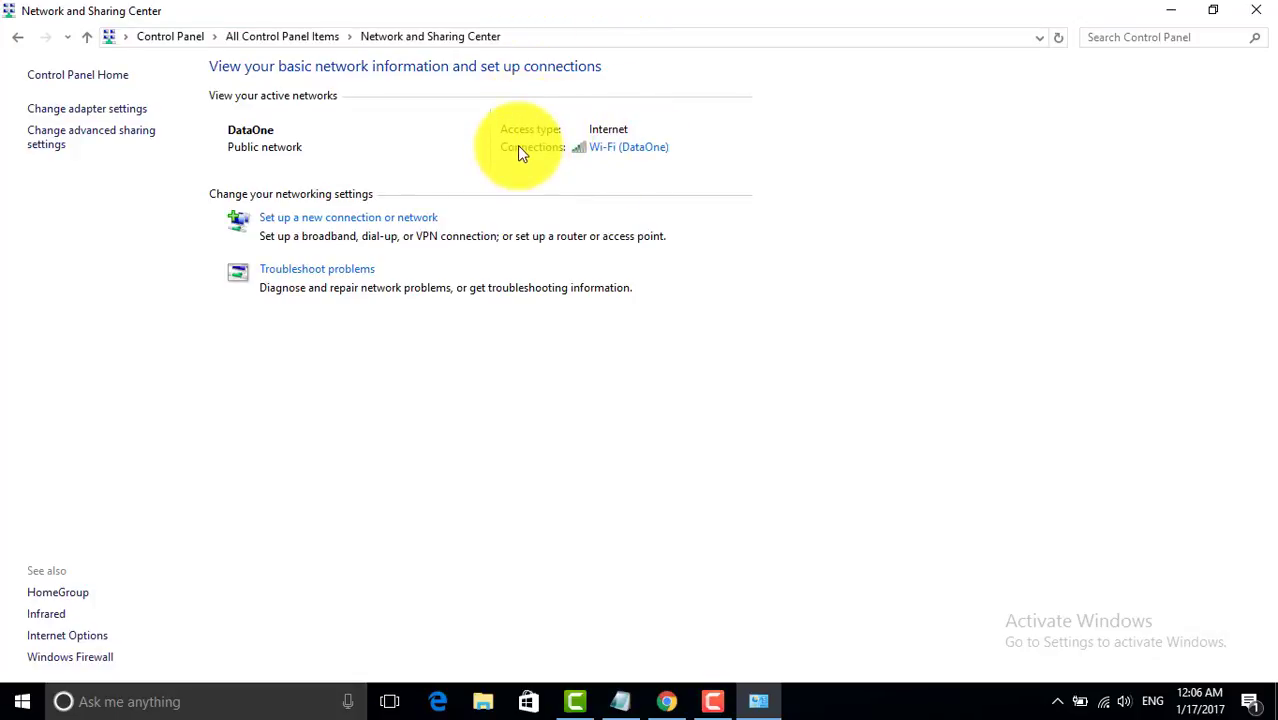
mouse_move(618, 152)
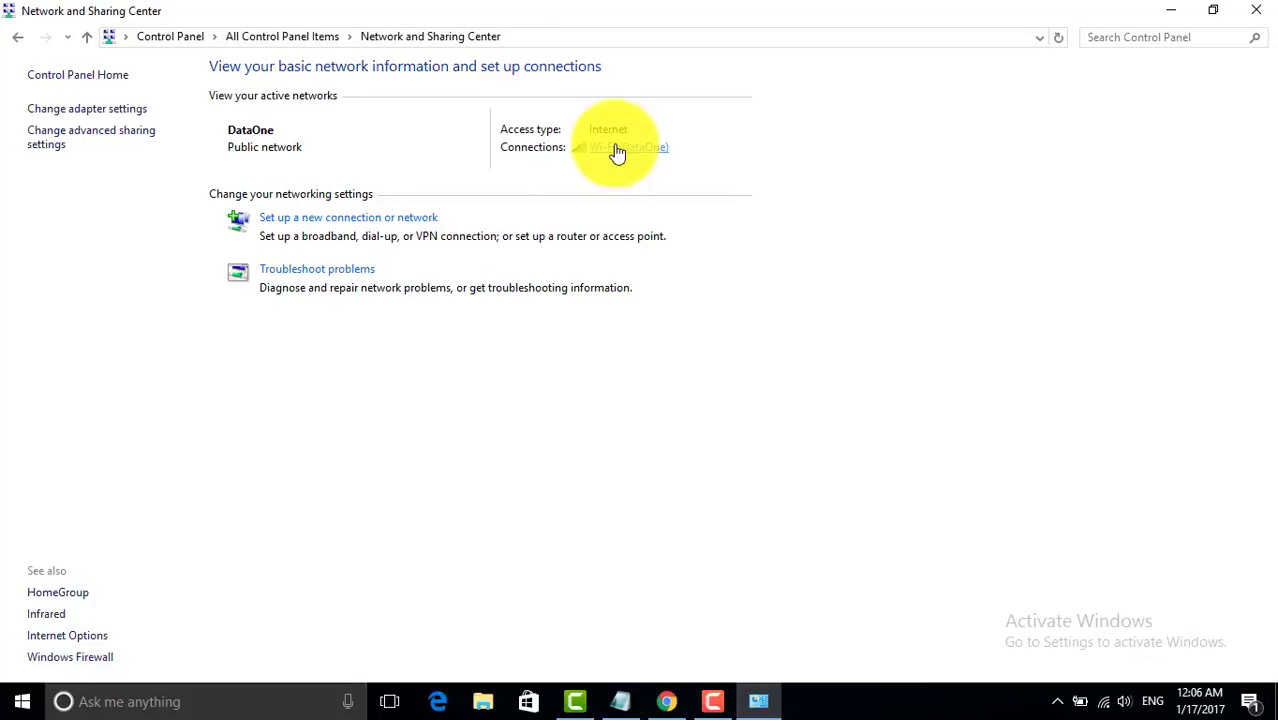
click(620, 148)
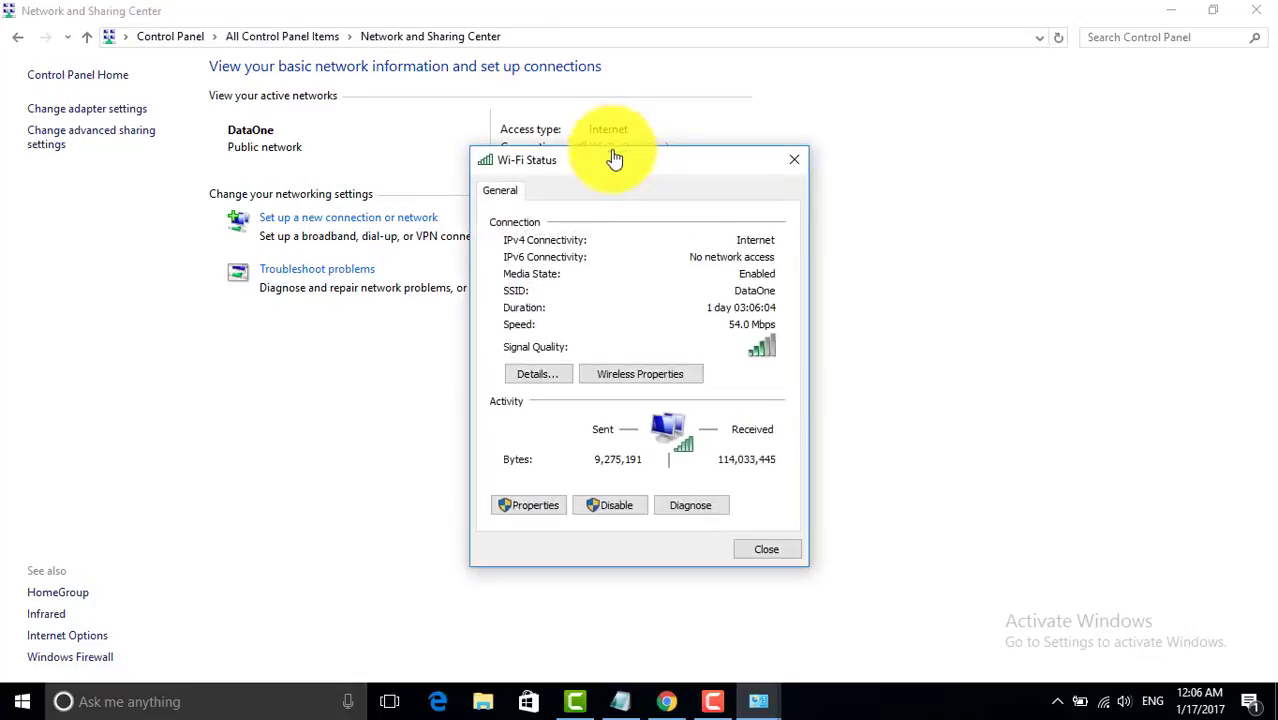
mouse_move(680, 256)
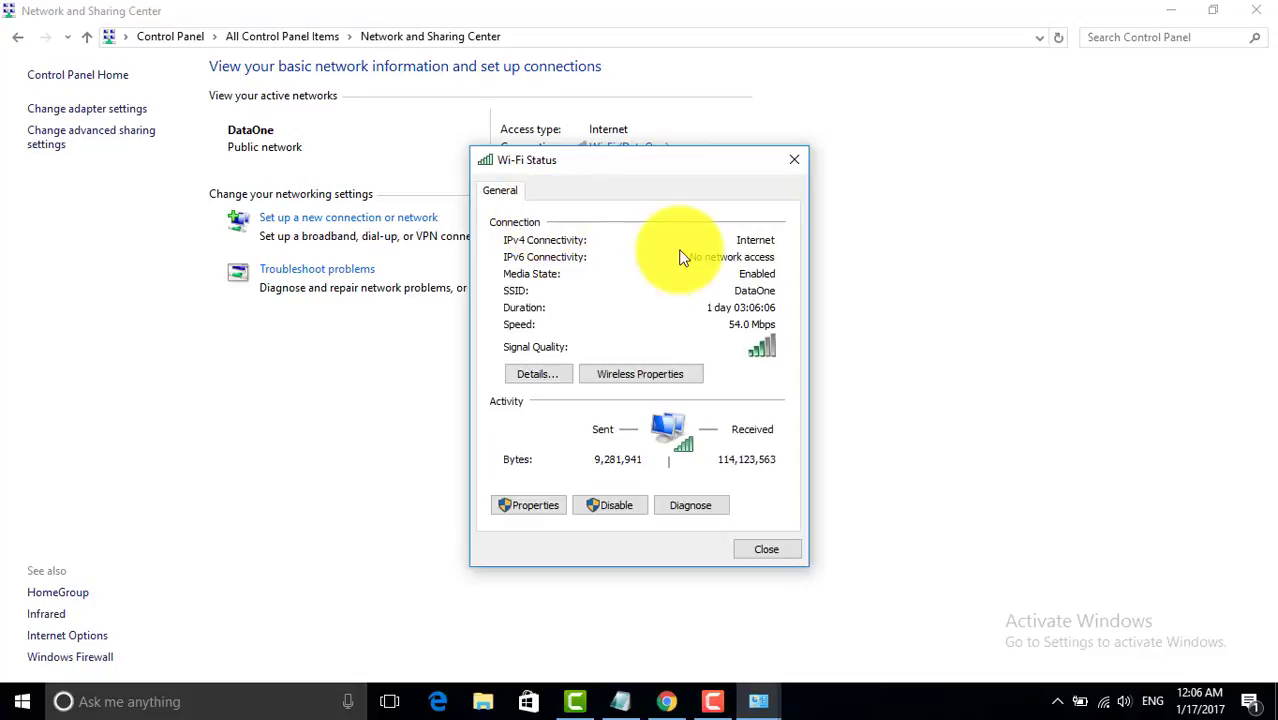
mouse_move(524, 300)
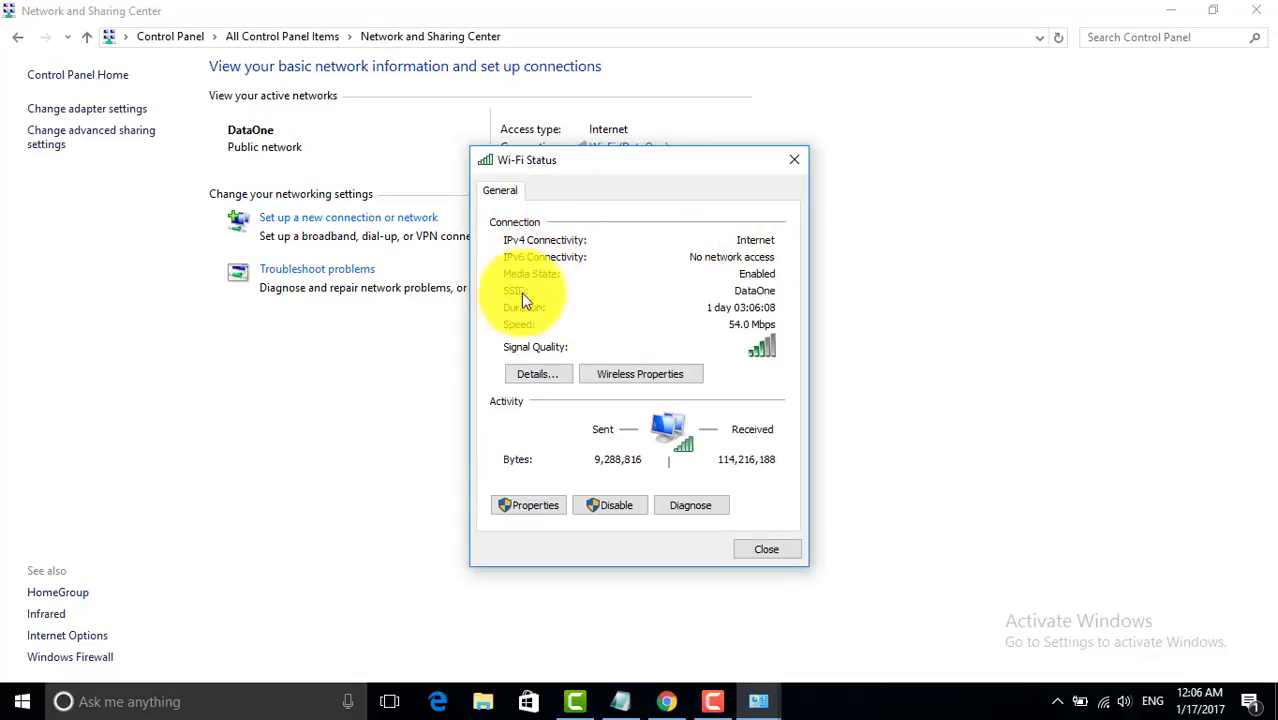
mouse_move(604, 308)
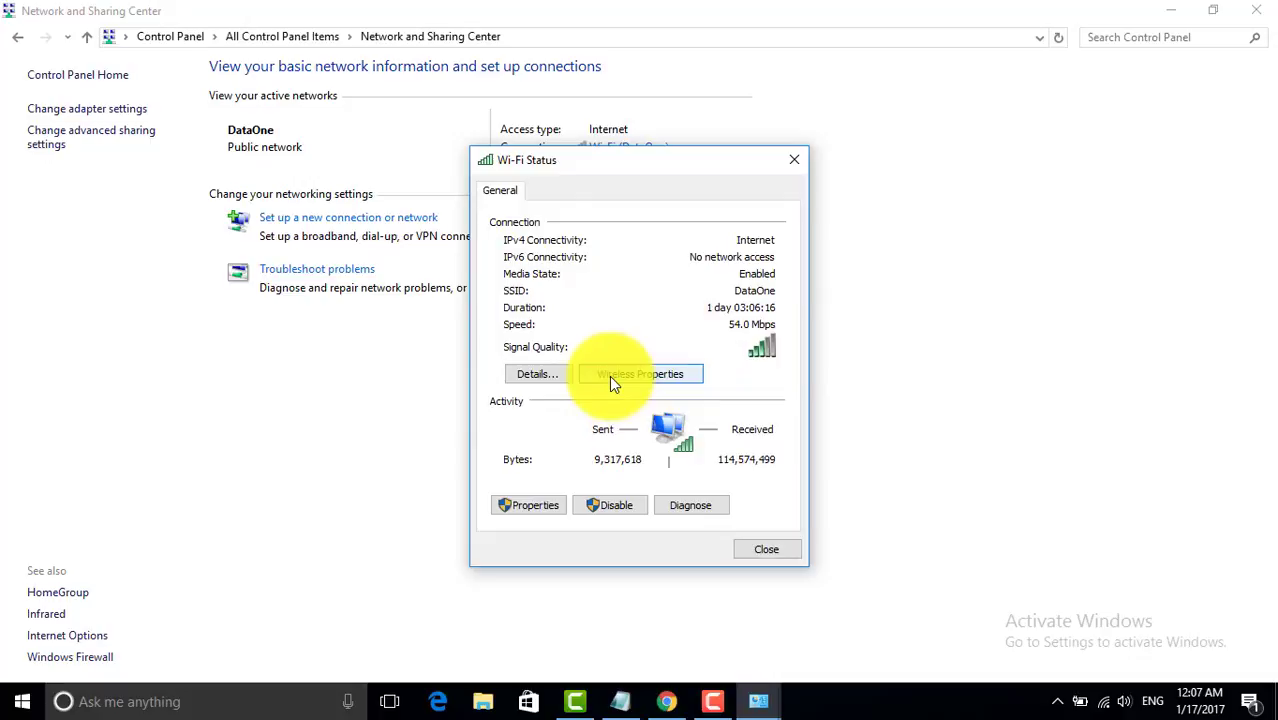
Reveal the DataOne security key via Show characters in the WPA2-Personal/AES security settings
click(640, 374)
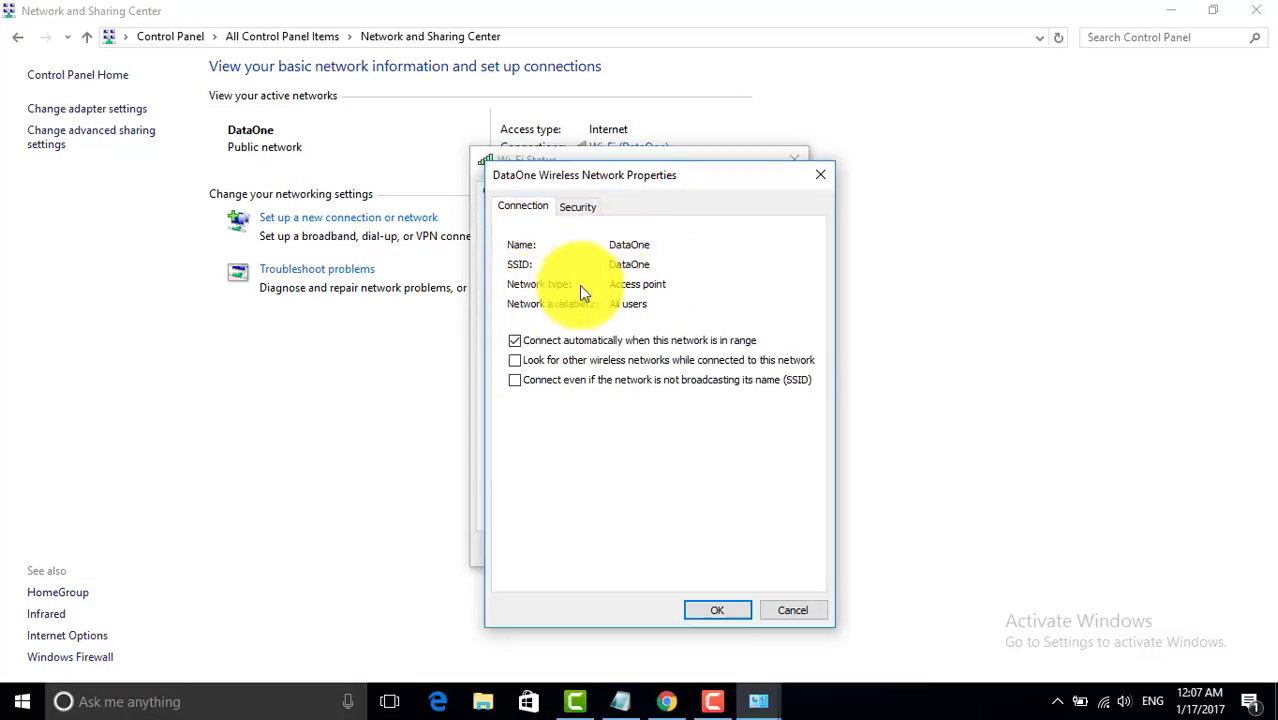
mouse_move(640, 318)
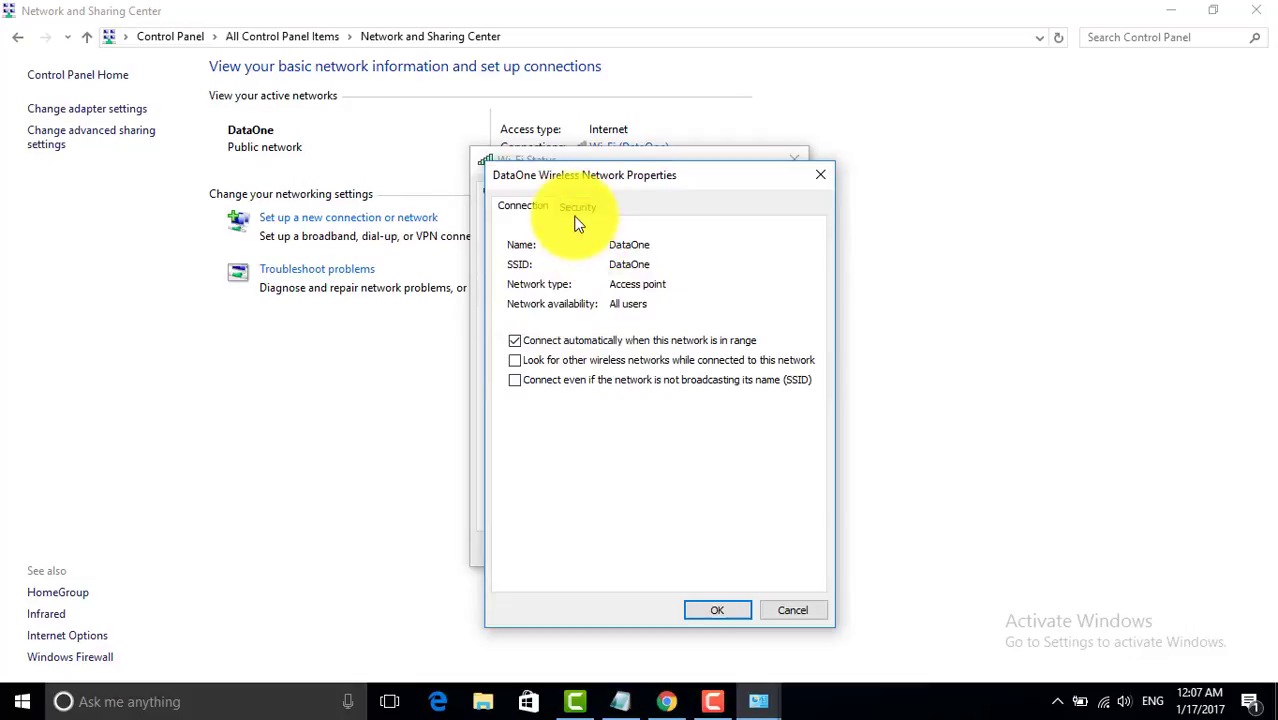
click(576, 206)
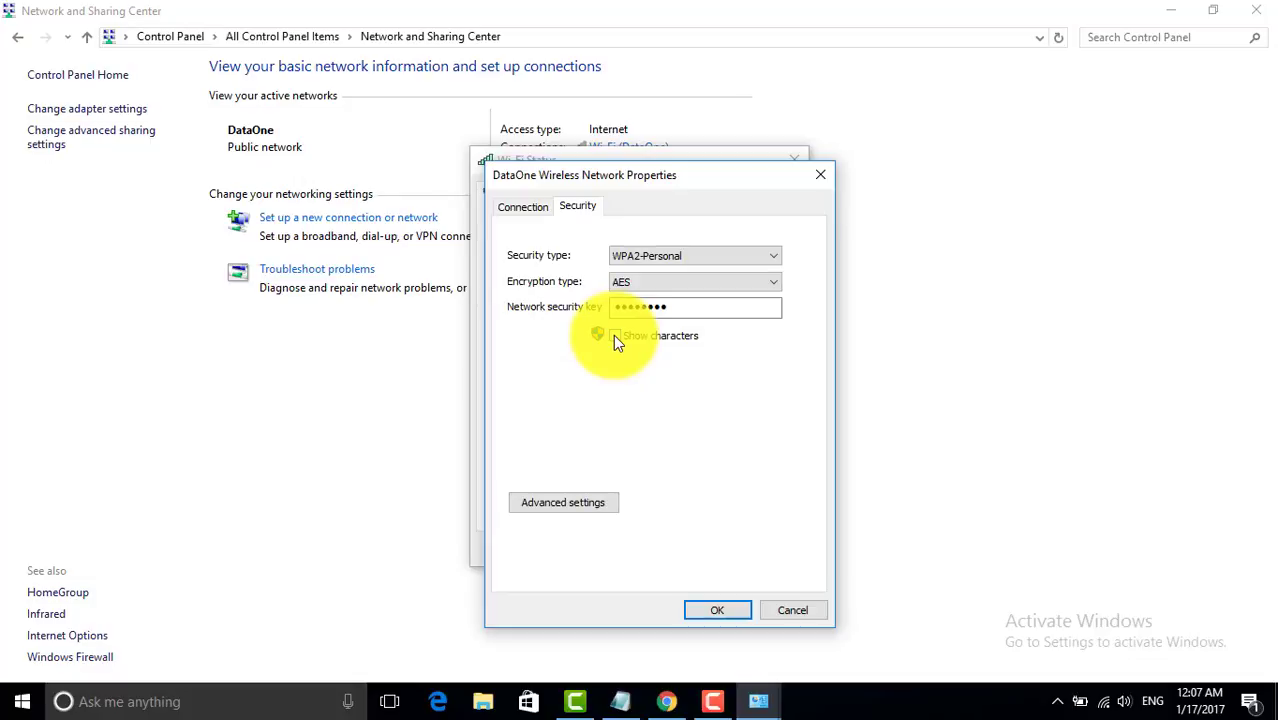
click(598, 336)
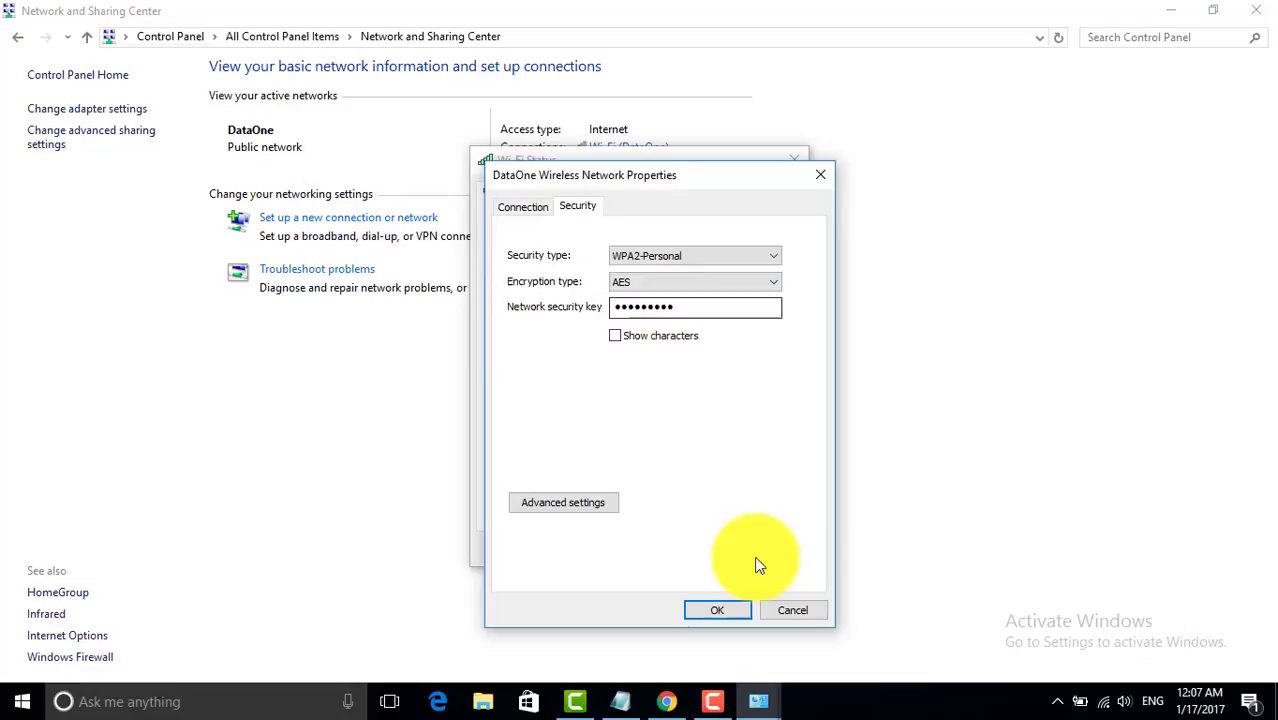
mouse_move(792, 610)
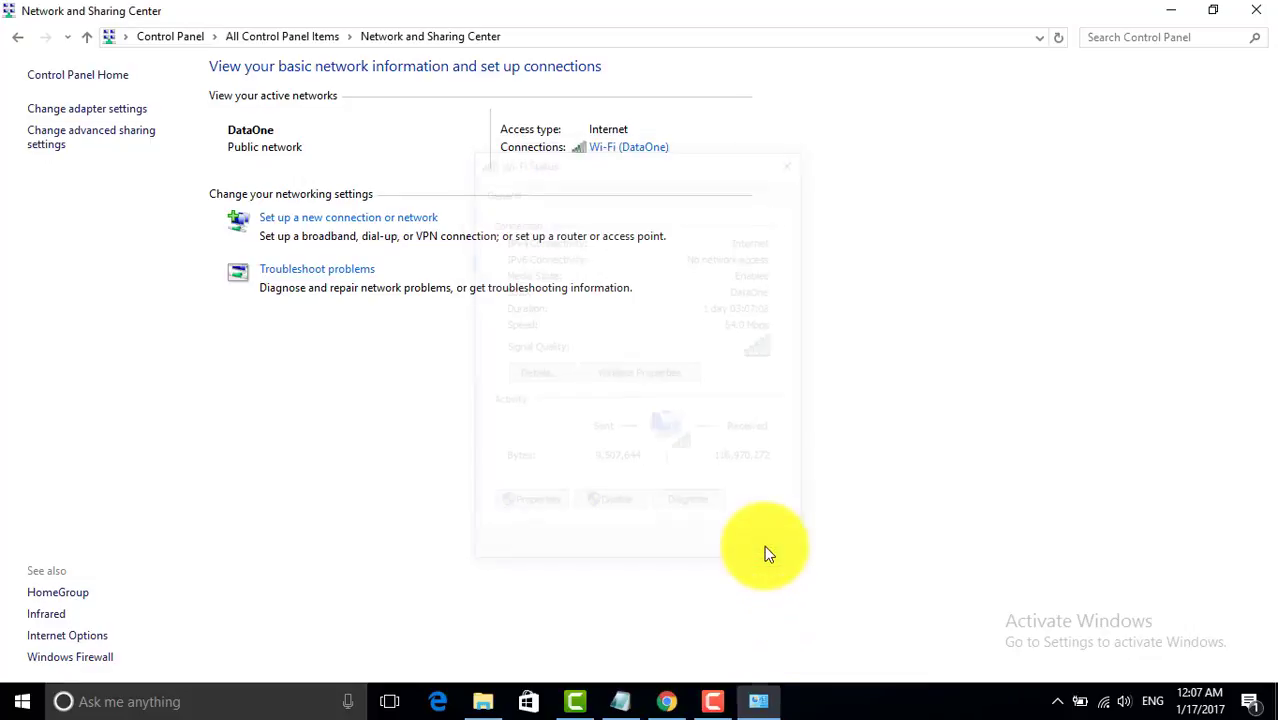
click(788, 164)
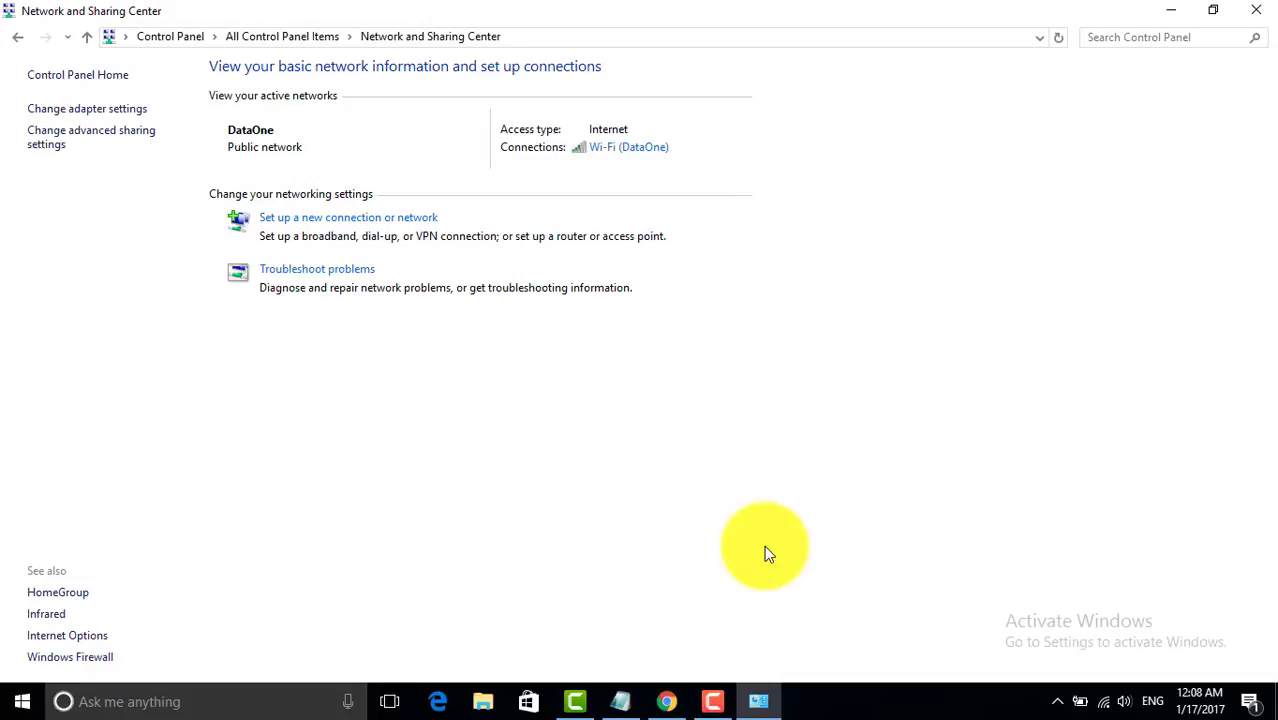
mouse_move(998, 612)
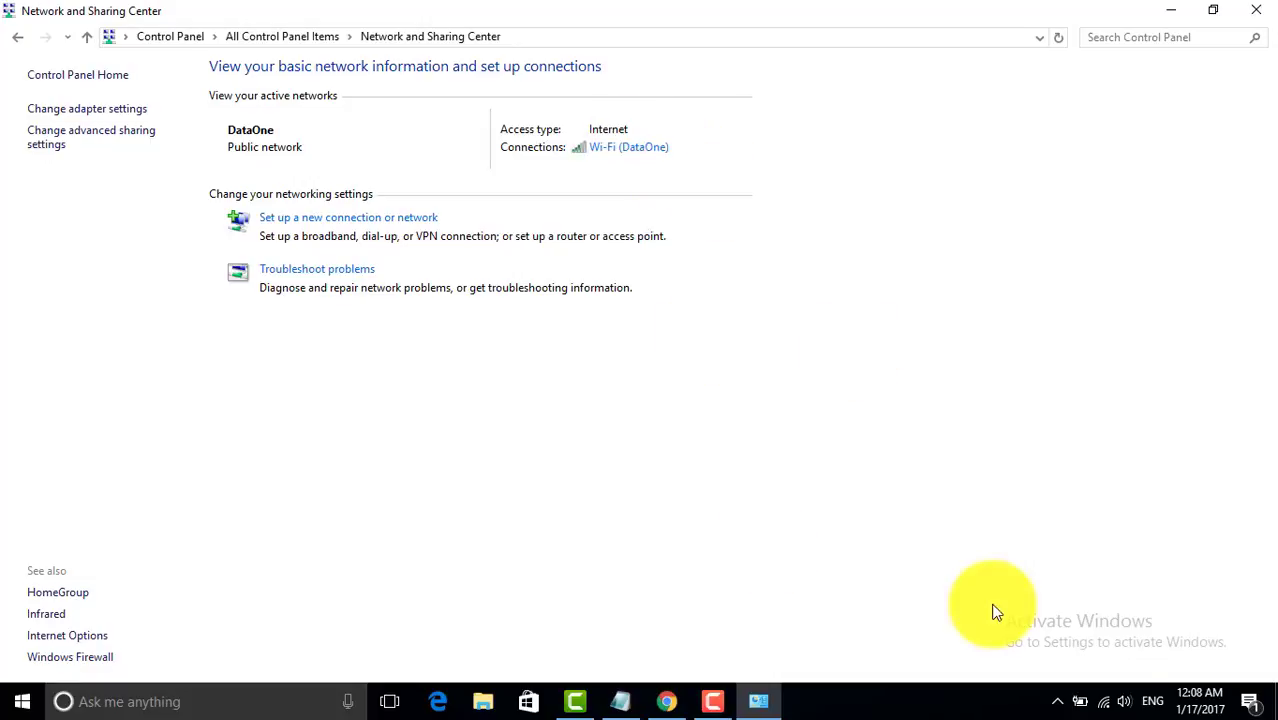
right_click(1104, 700)
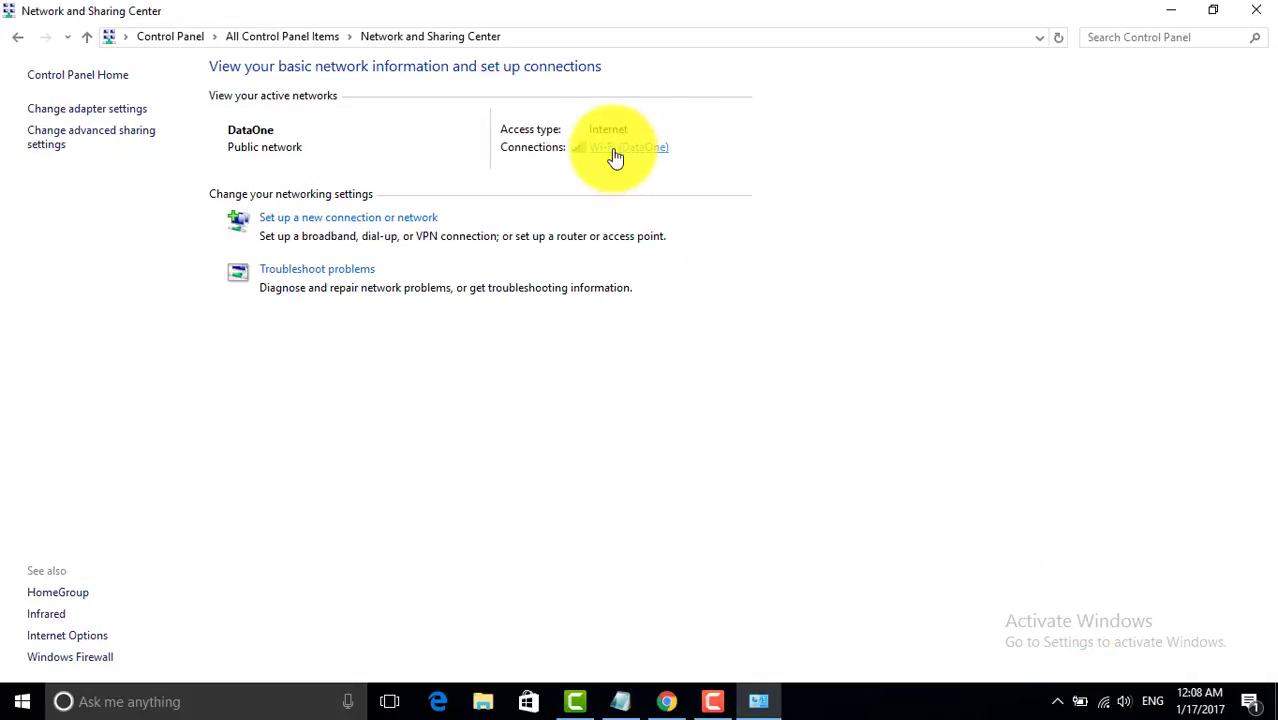
click(616, 148)
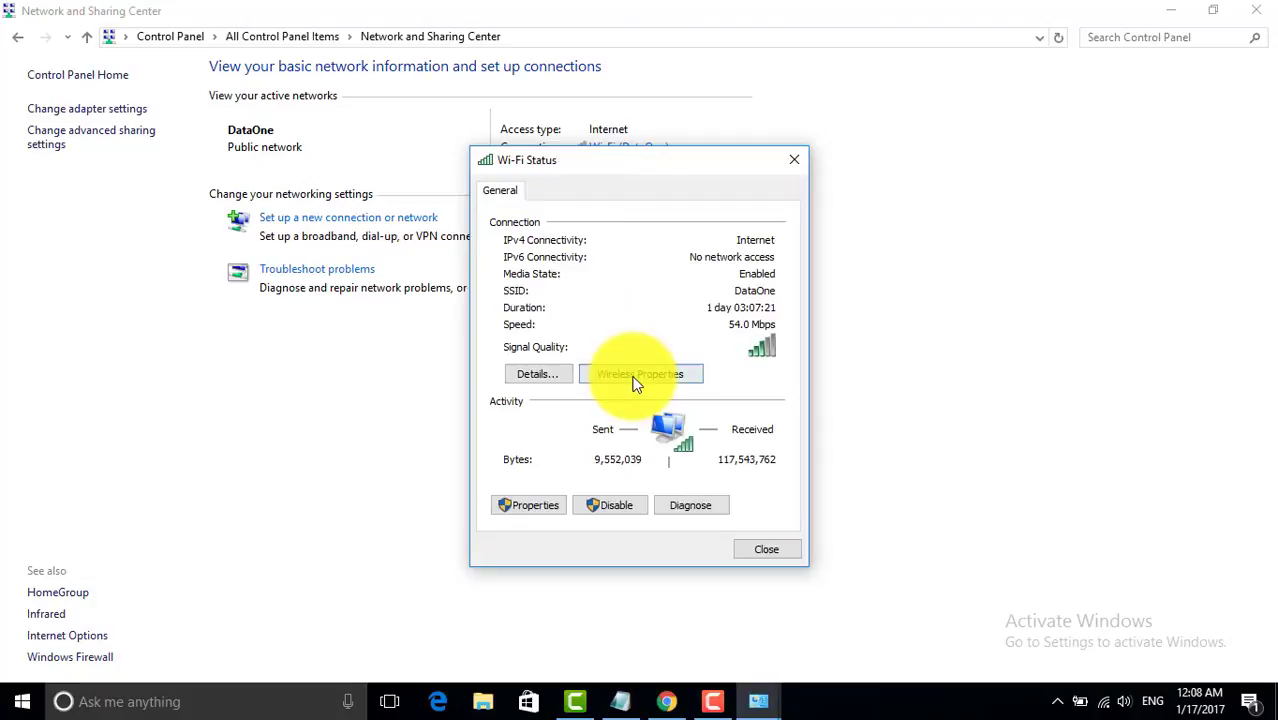
click(640, 374)
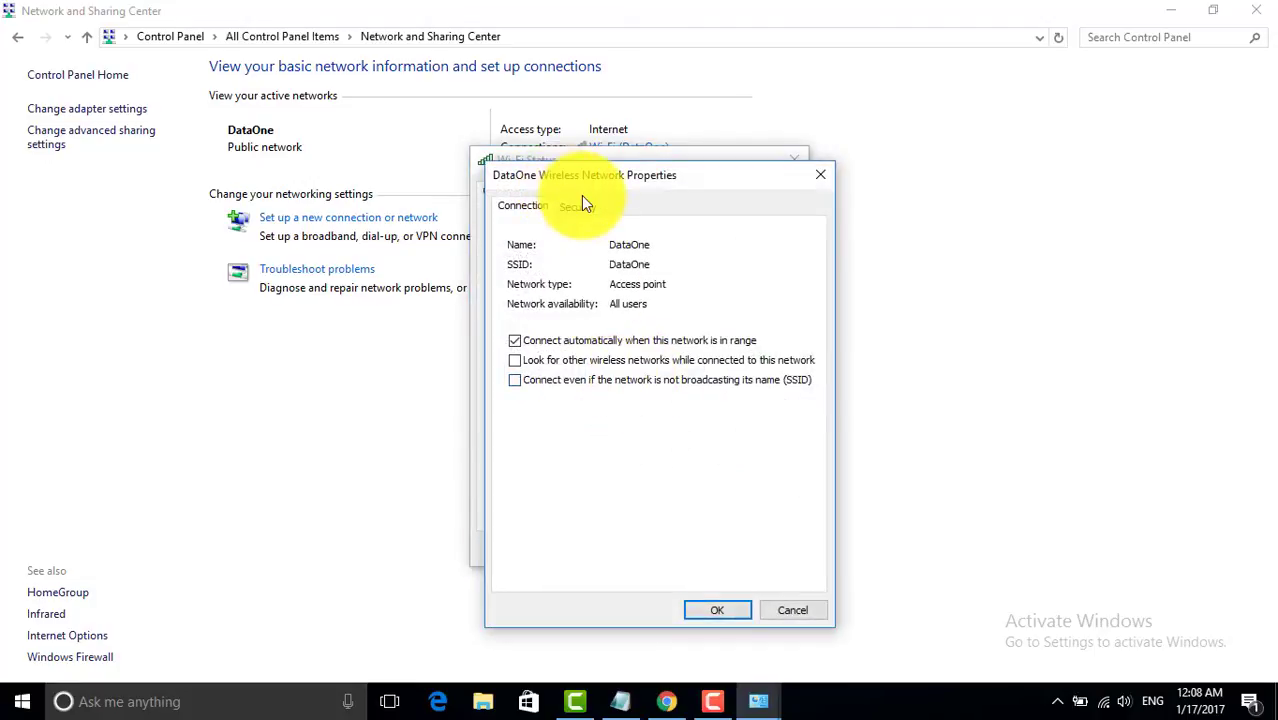
click(576, 206)
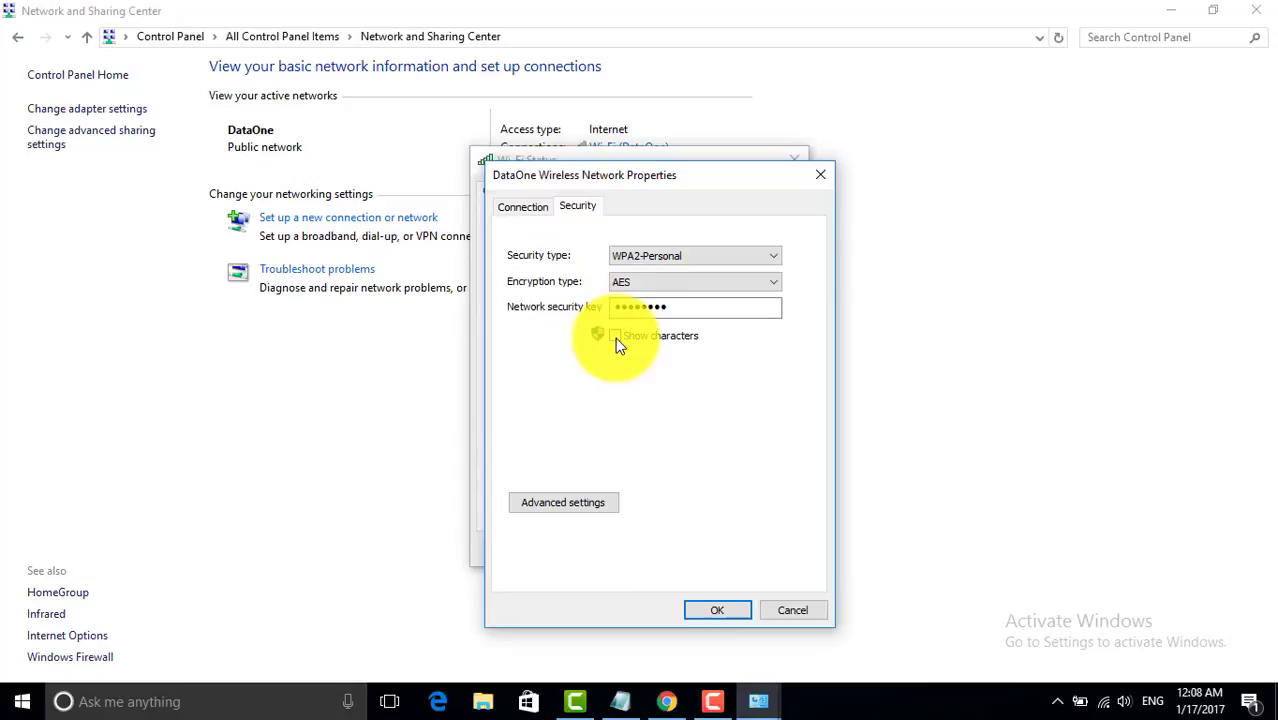
click(616, 336)
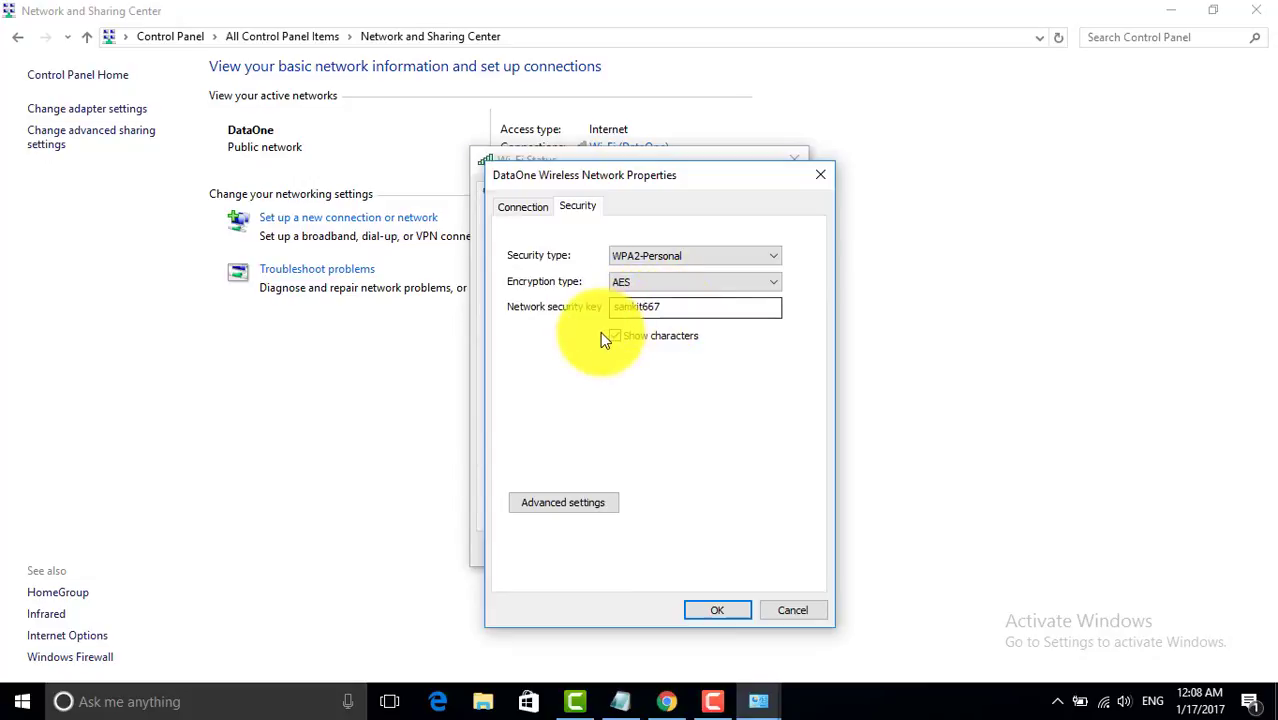
click(616, 336)
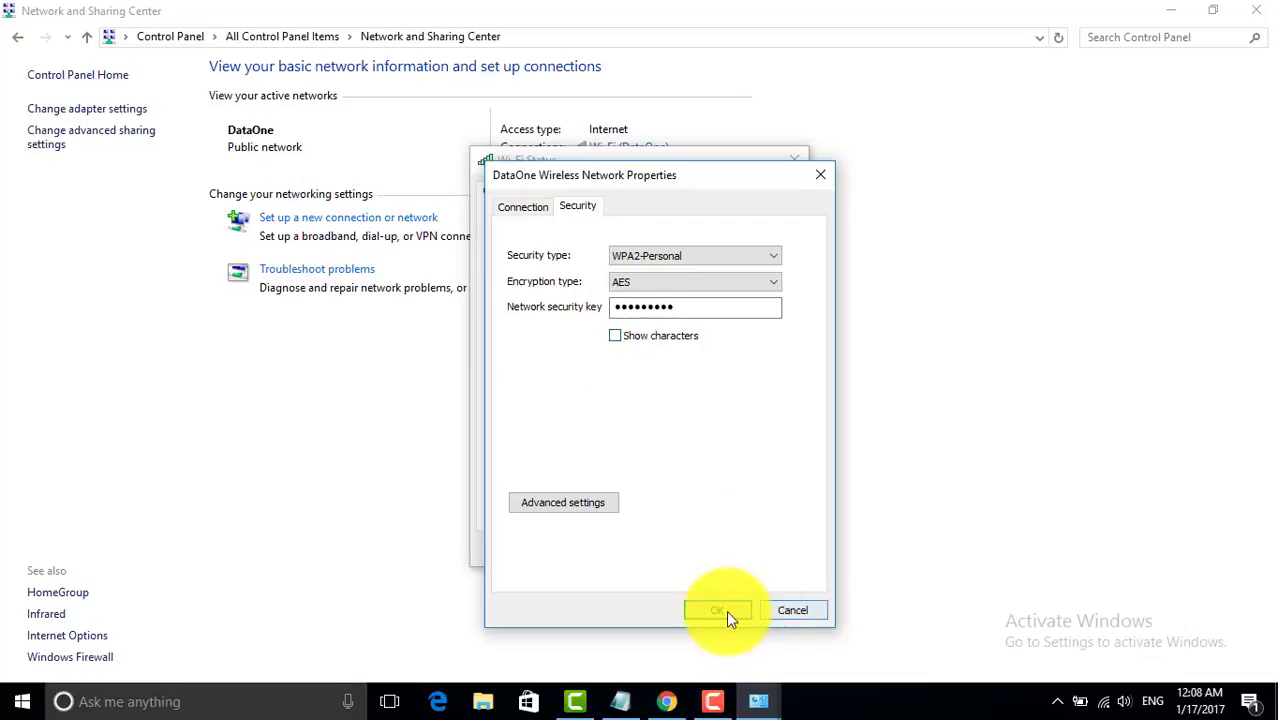
click(716, 610)
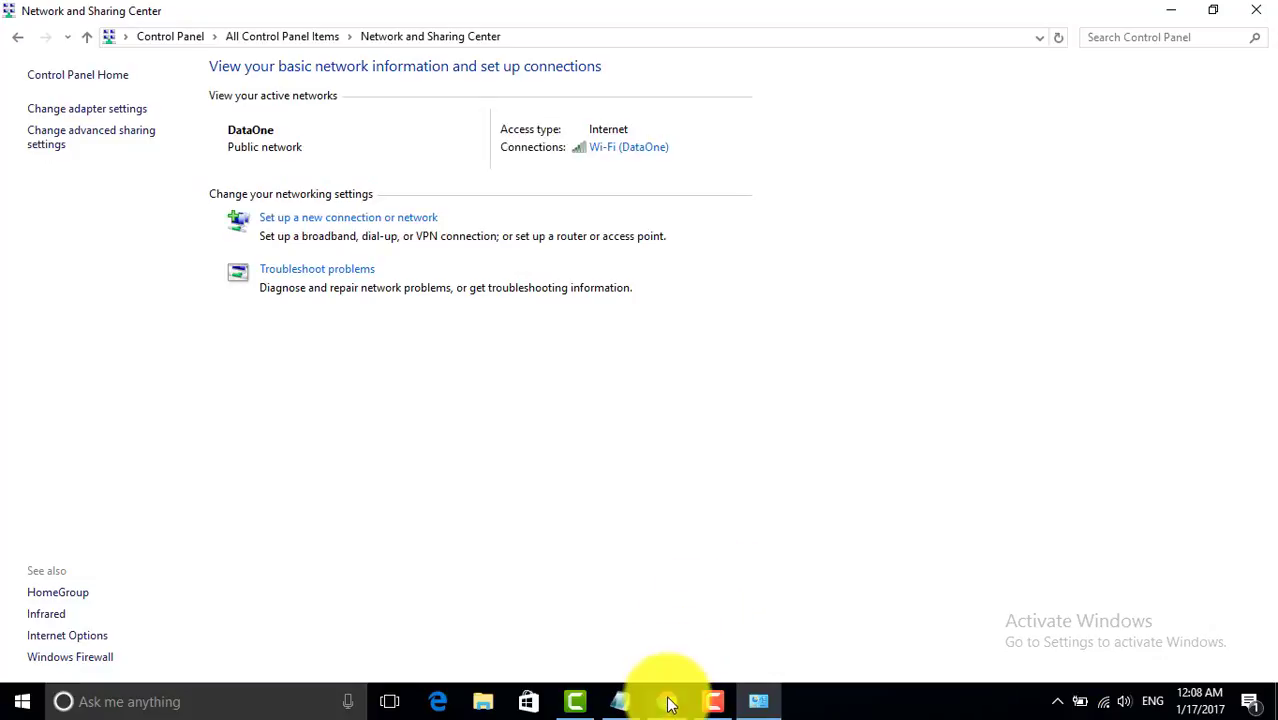
Switch to Chrome showing the How To Learn YouTube channel page
click(664, 700)
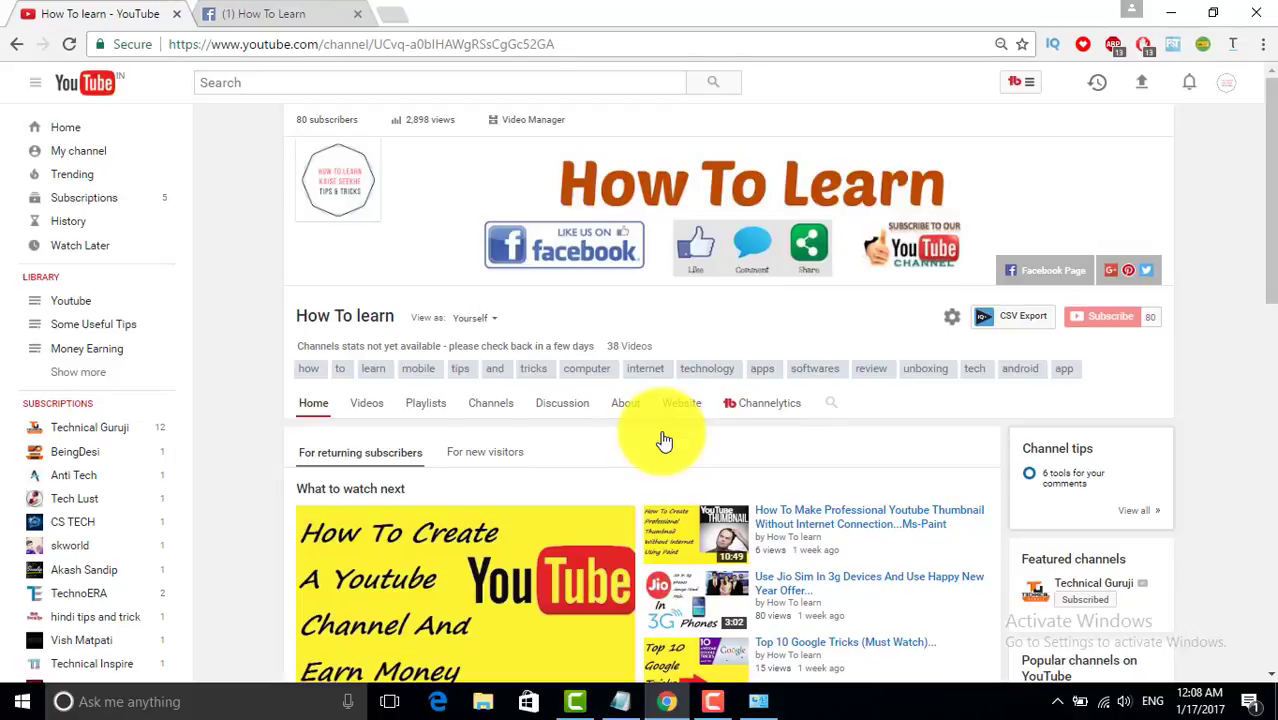
mouse_move(670, 444)
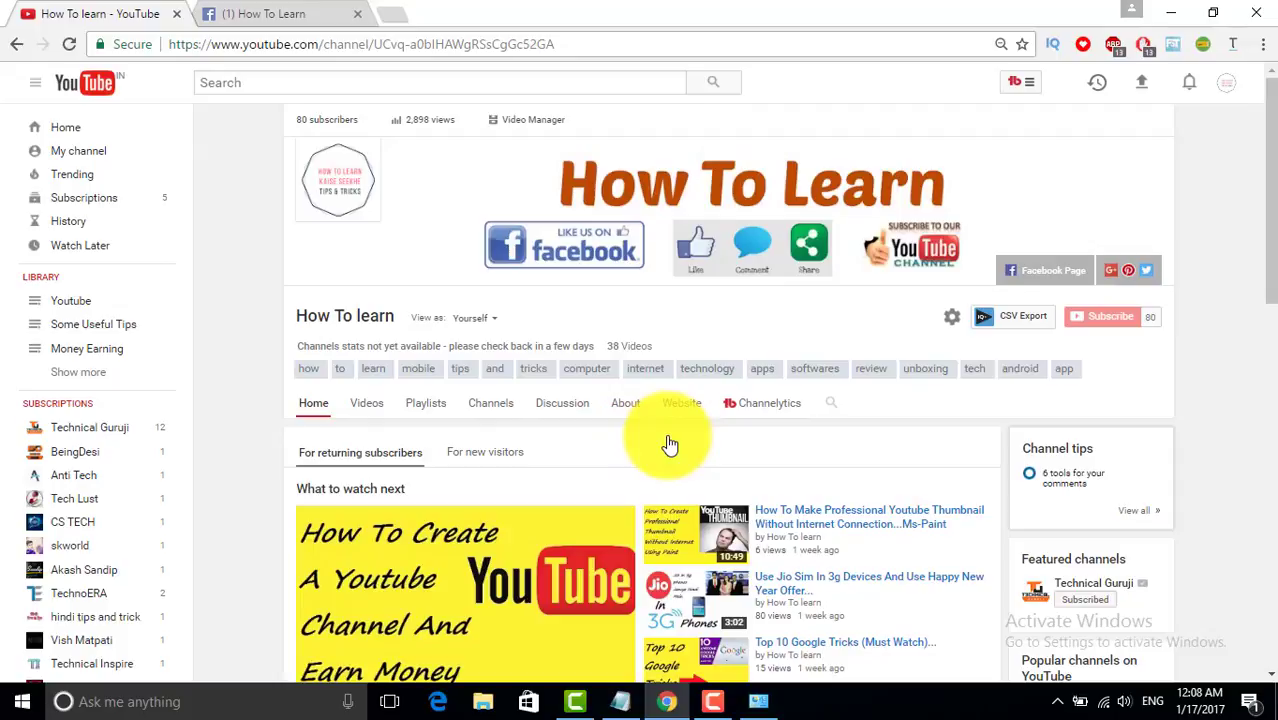
mouse_move(664, 444)
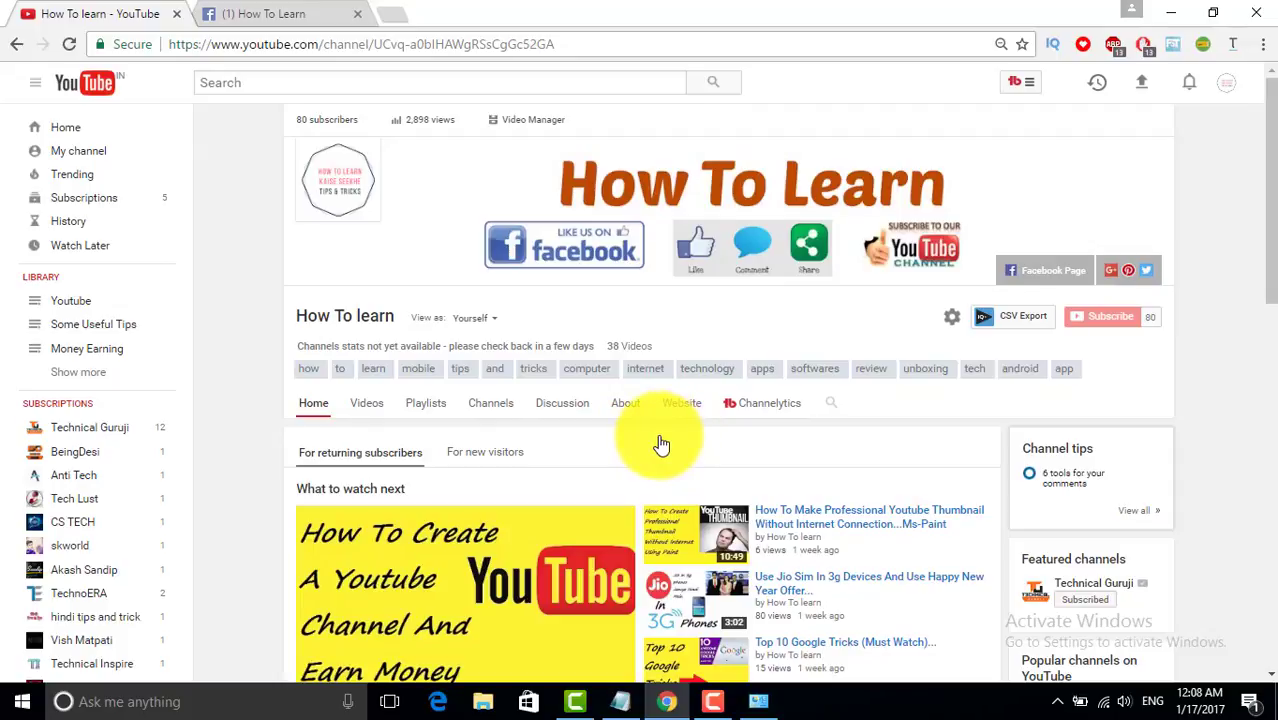
mouse_move(864, 300)
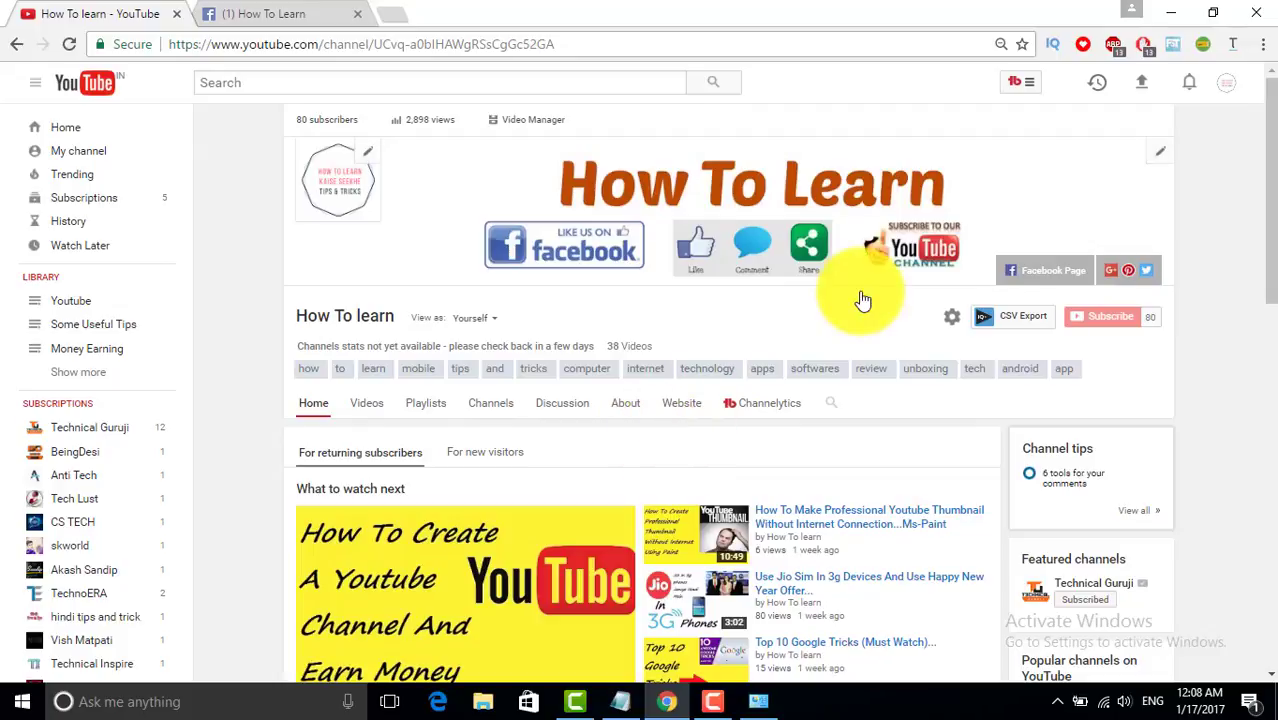
mouse_move(1110, 316)
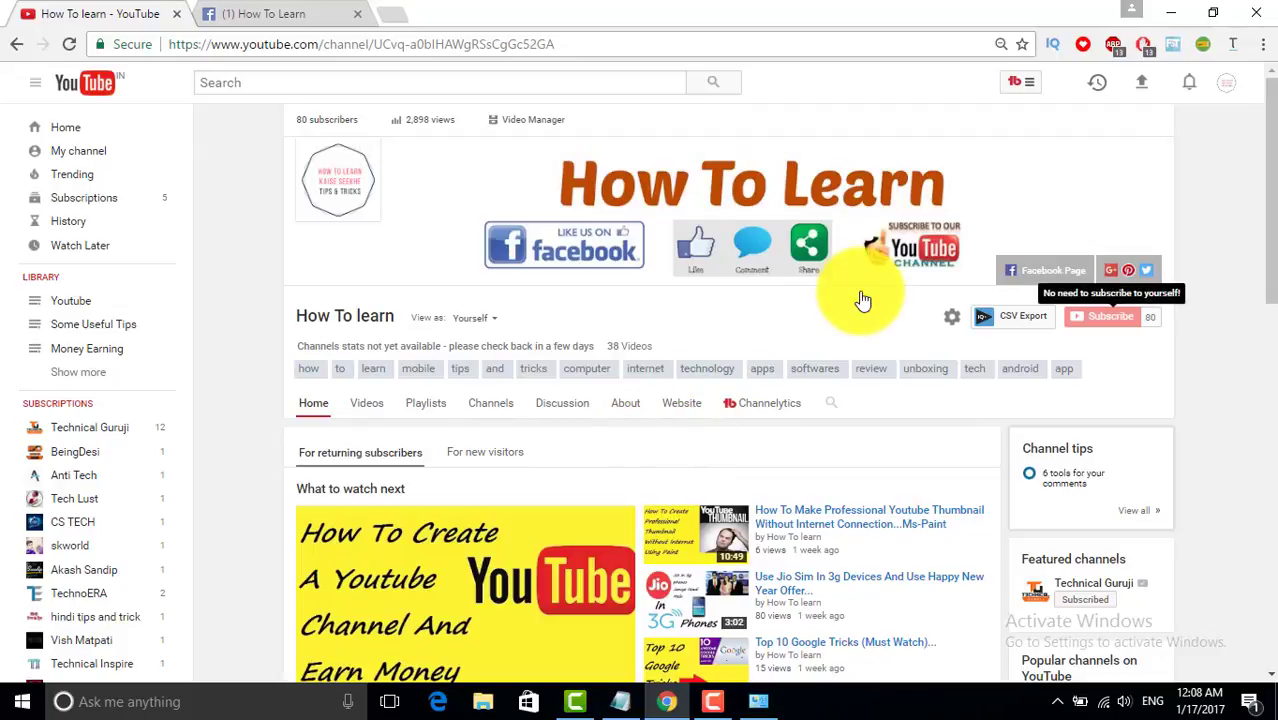
mouse_move(864, 300)
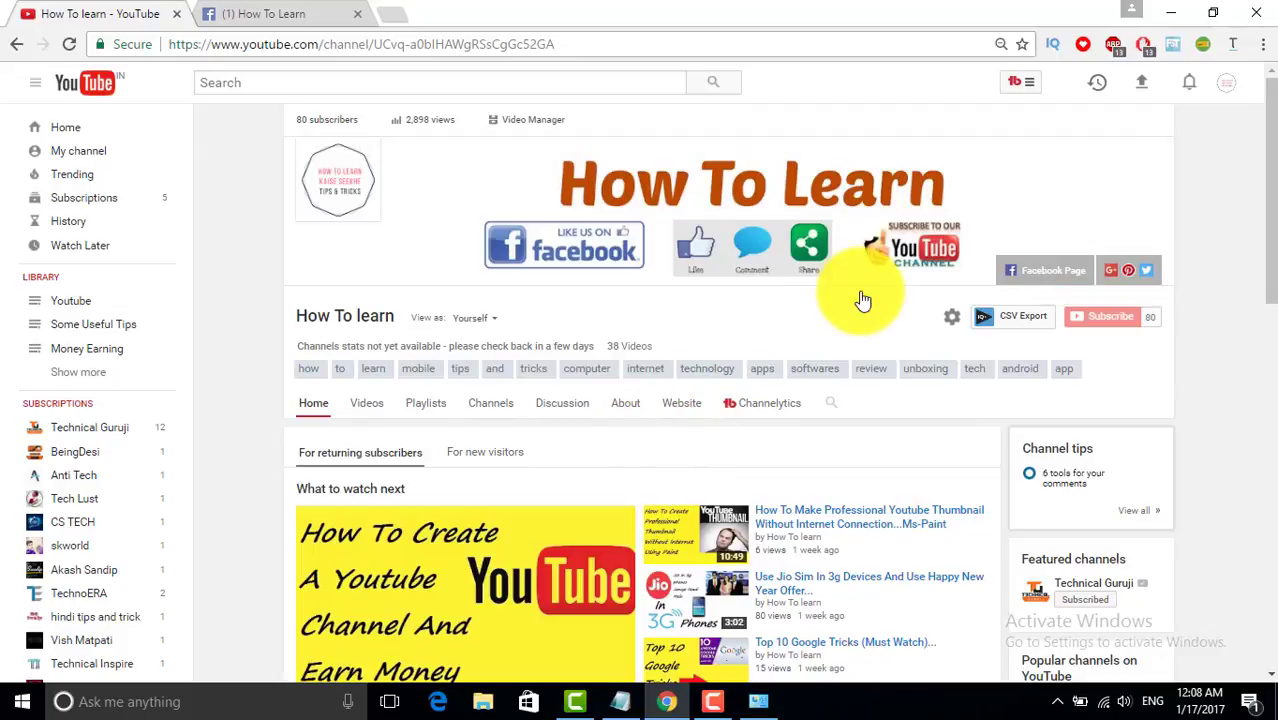